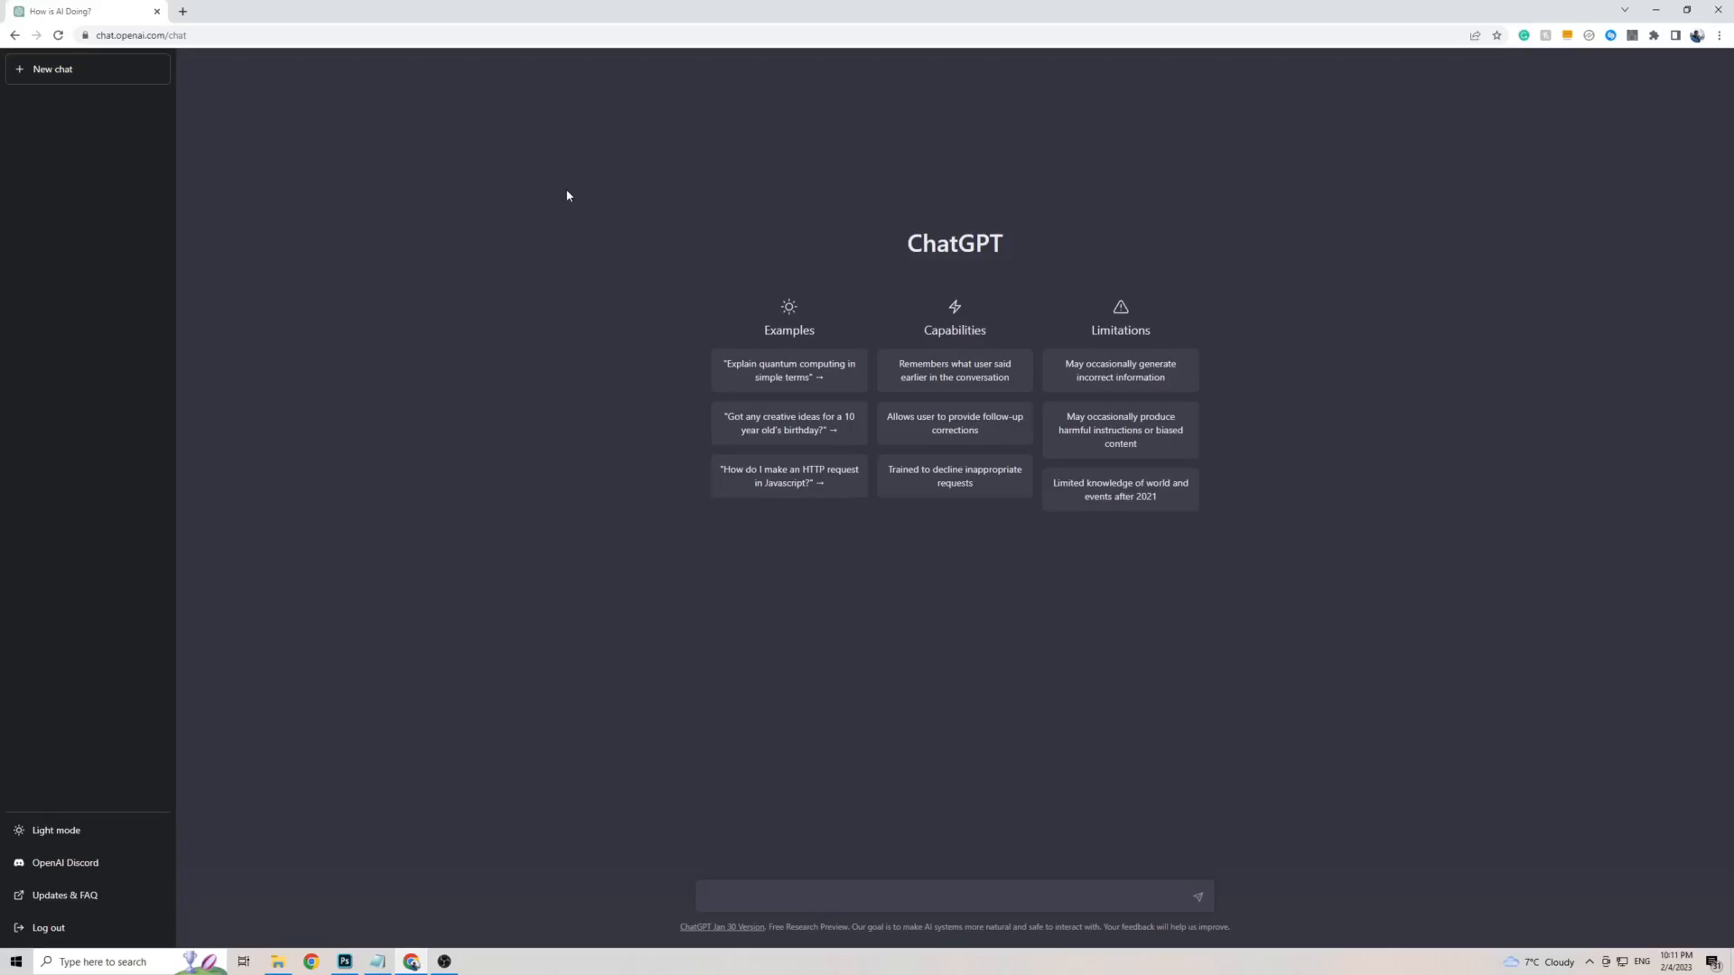
pyautogui.moveTo(1270, 455)
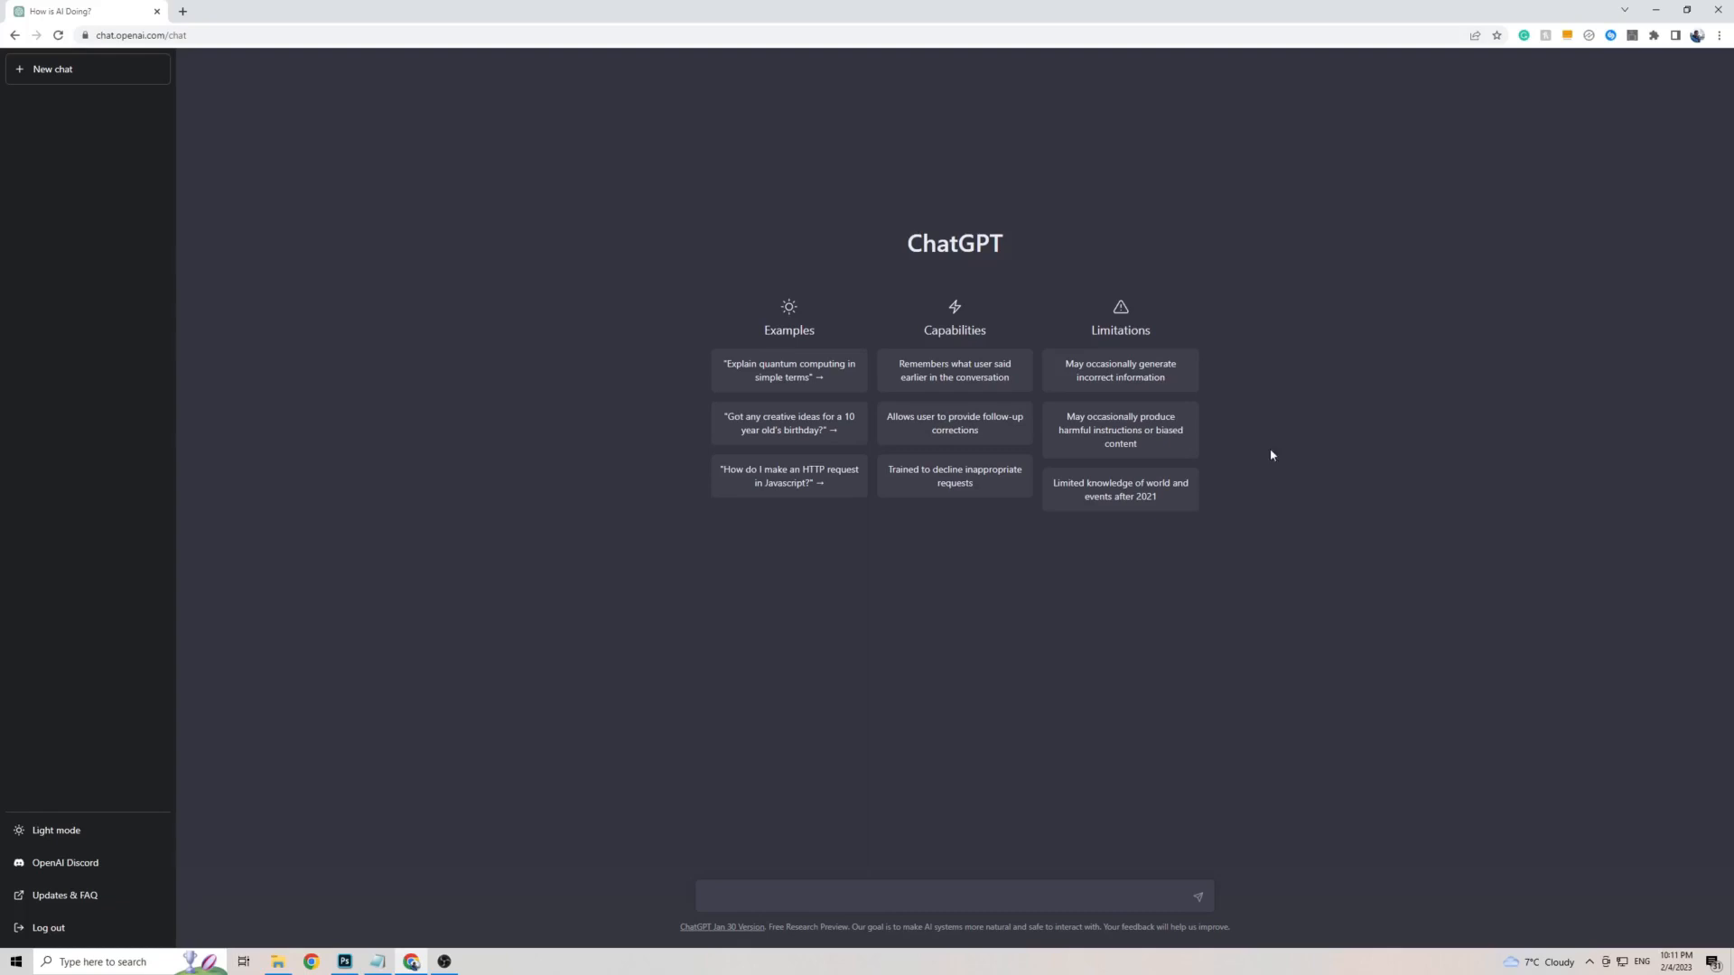
pyautogui.moveTo(954, 580)
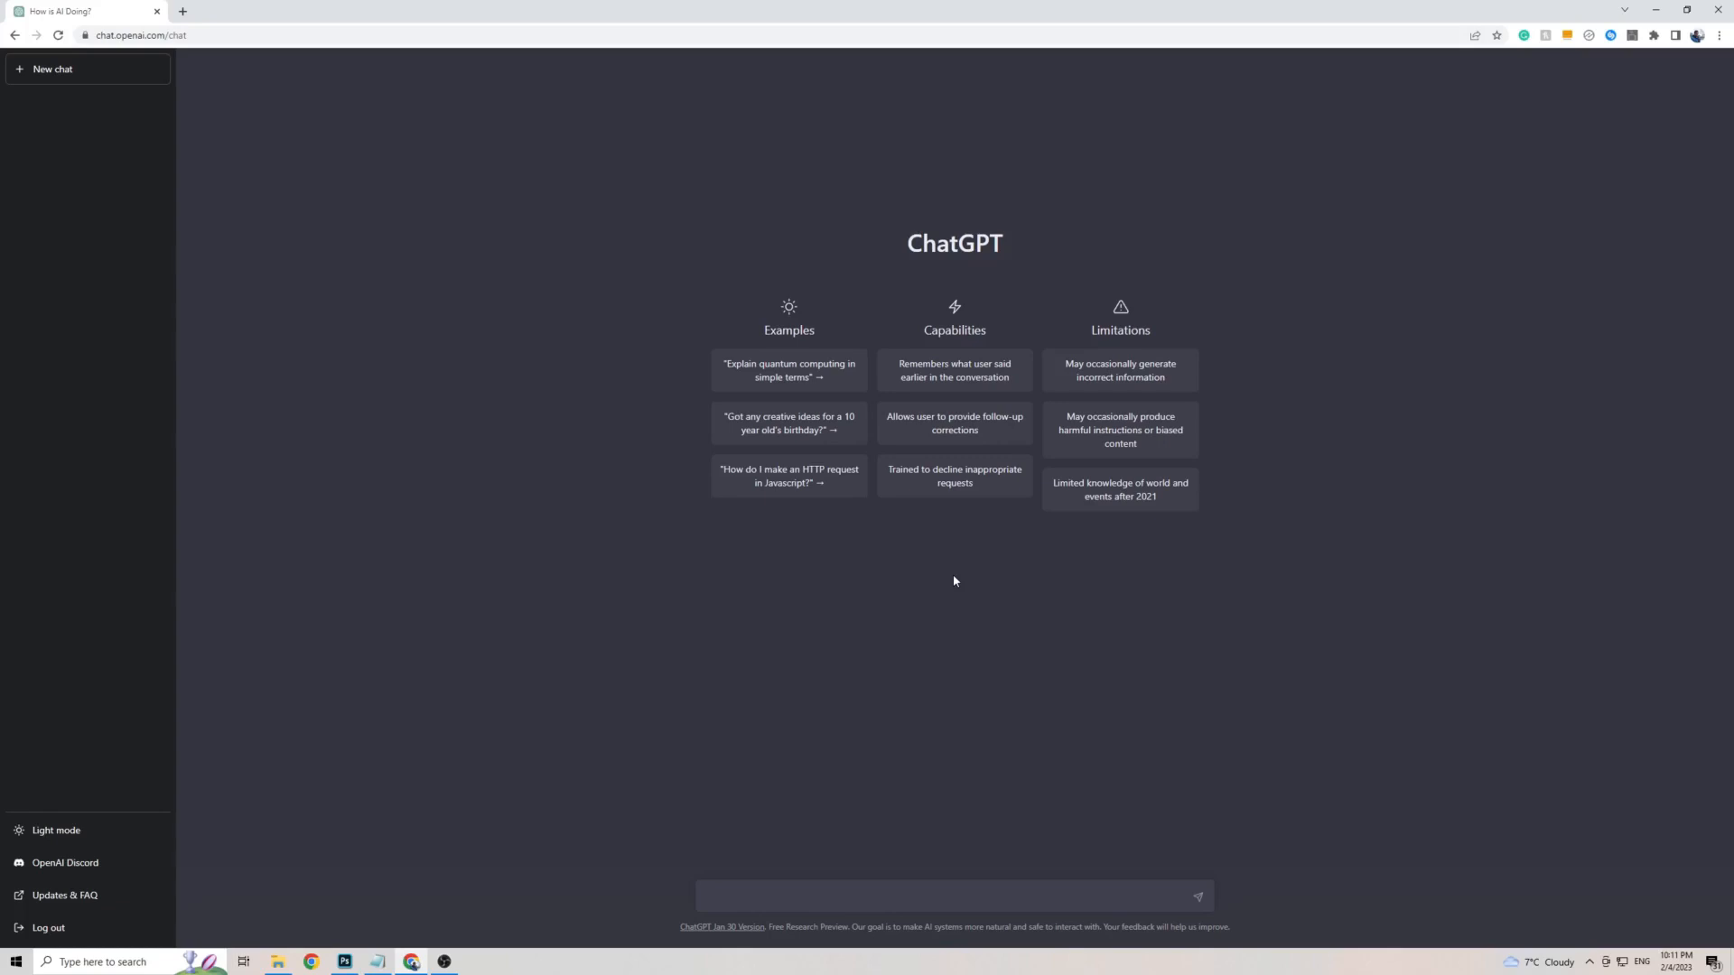
pyautogui.moveTo(287, 826)
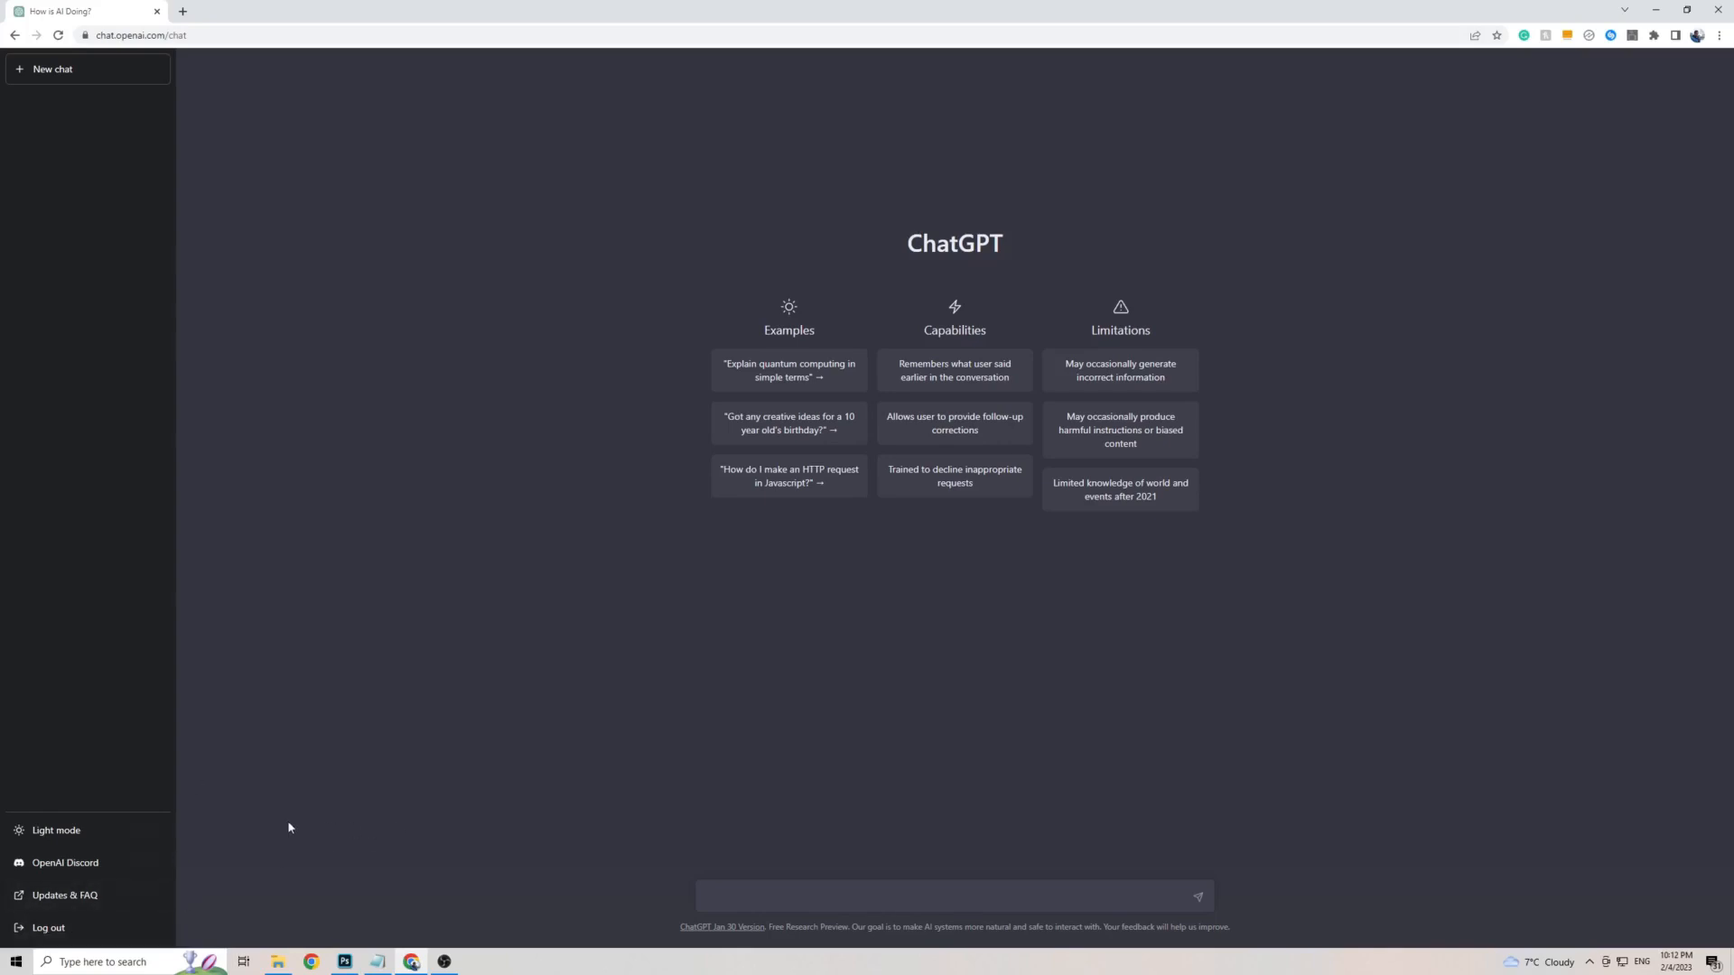
pyautogui.moveTo(193, 849)
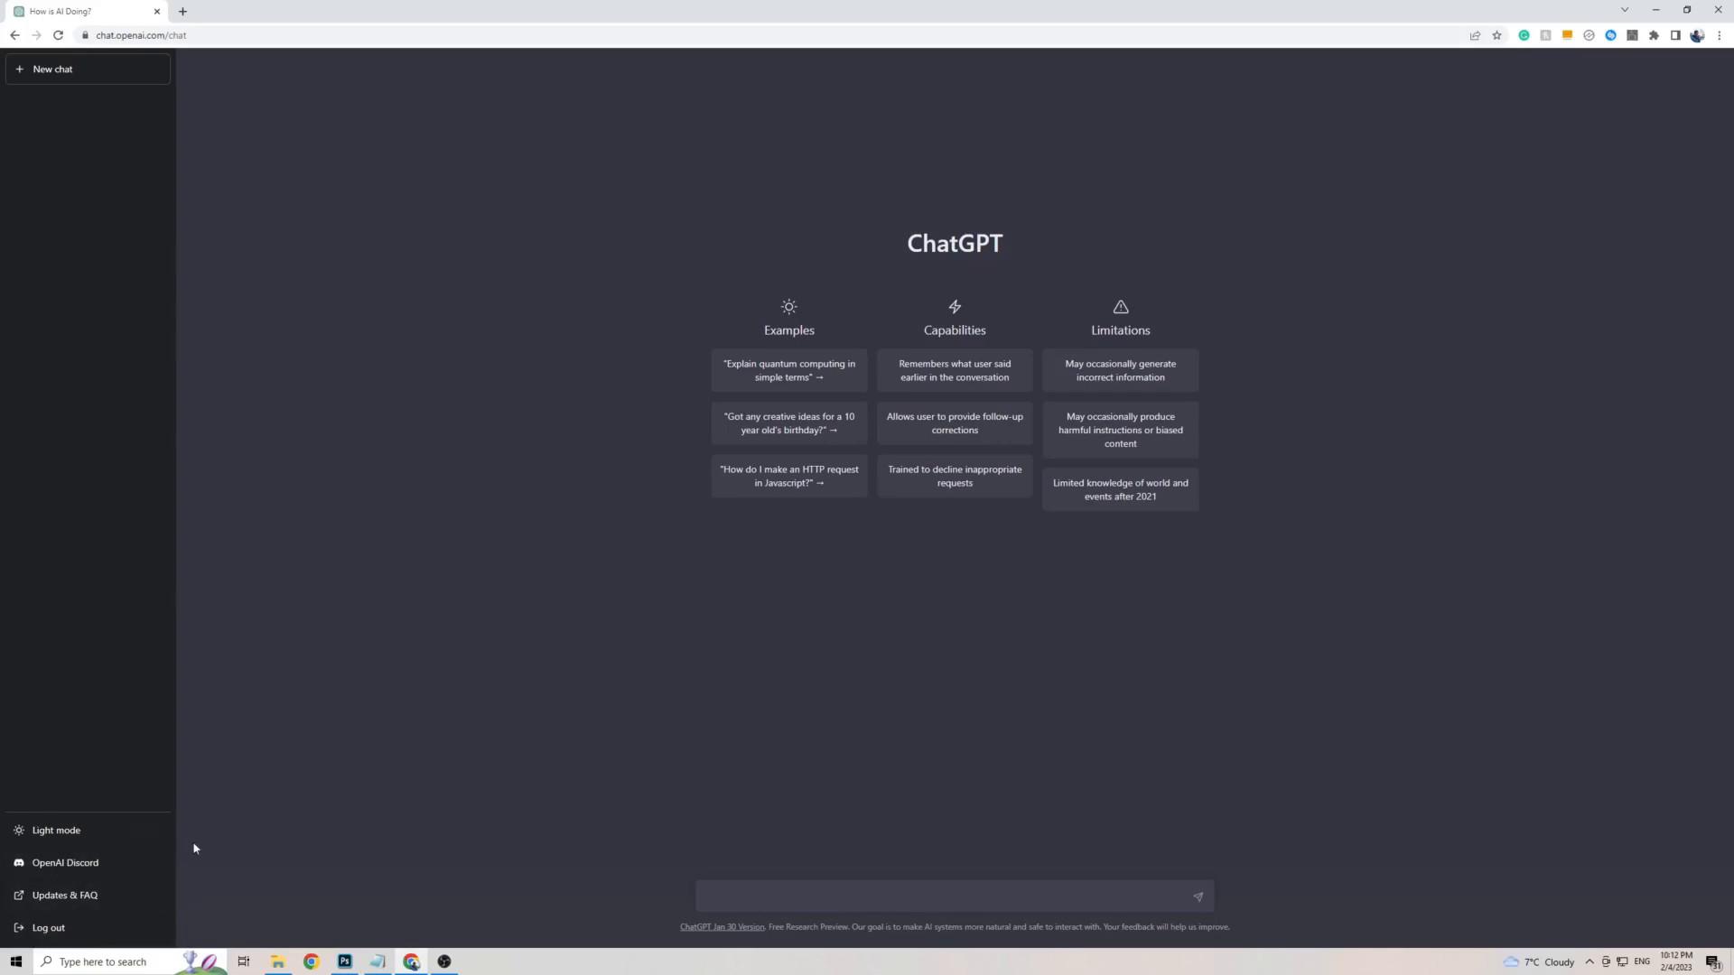
pyautogui.moveTo(204, 843)
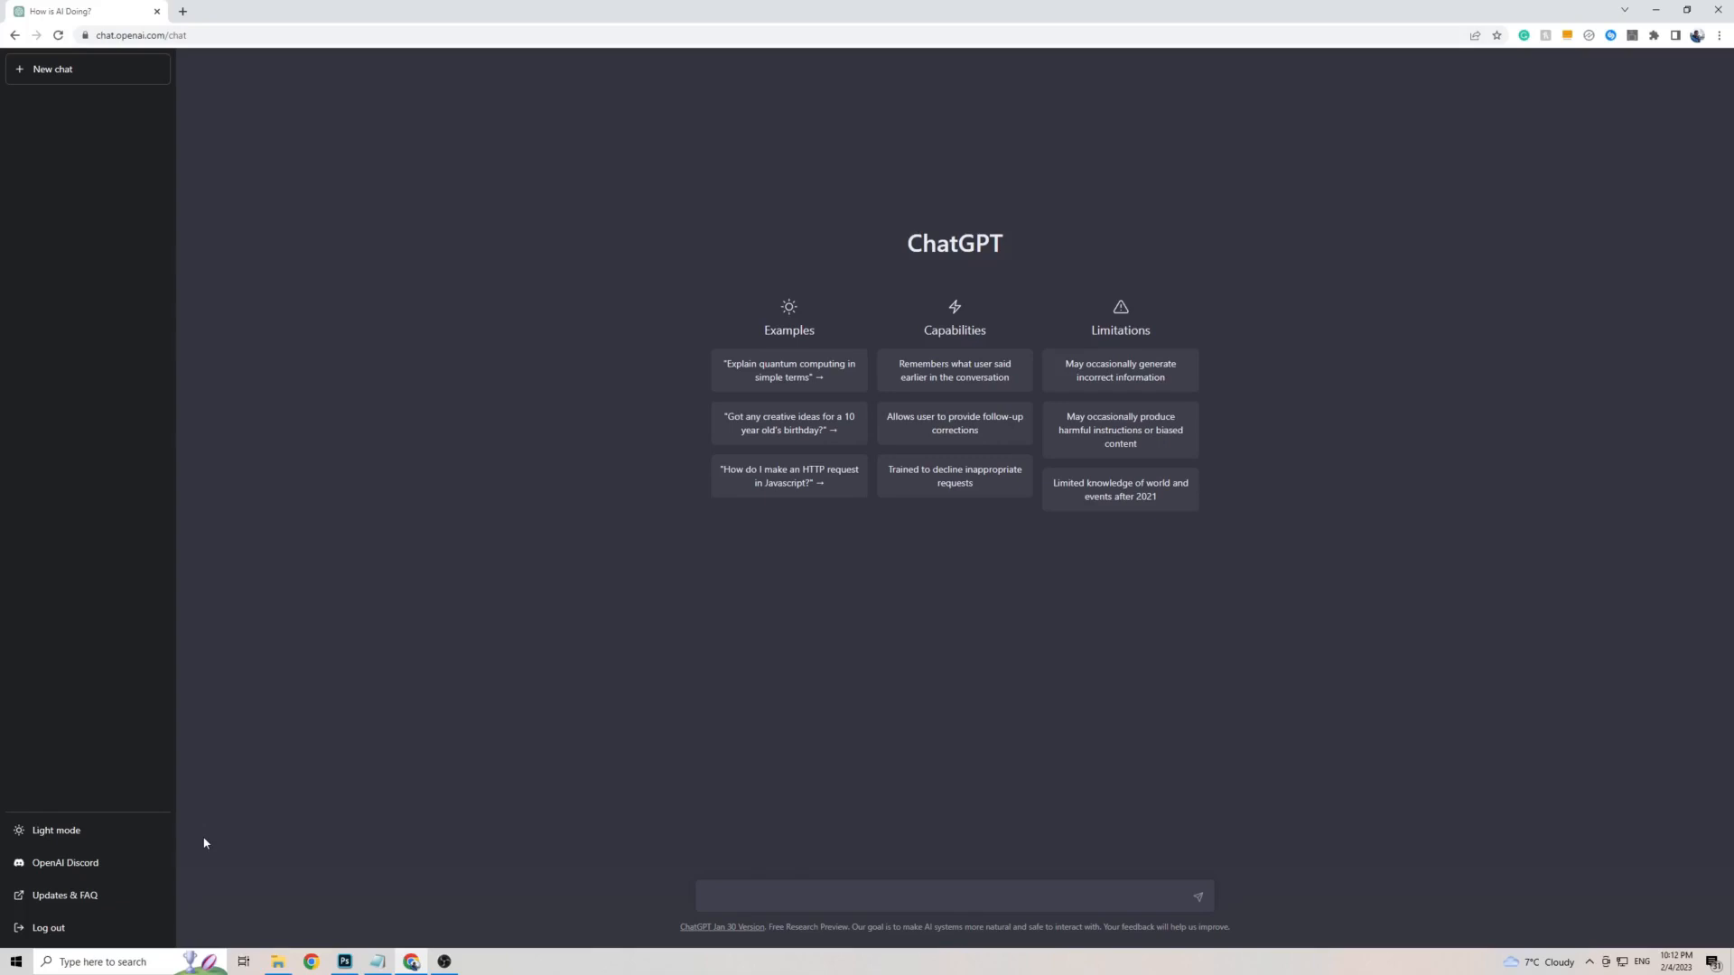
pyautogui.moveTo(495, 574)
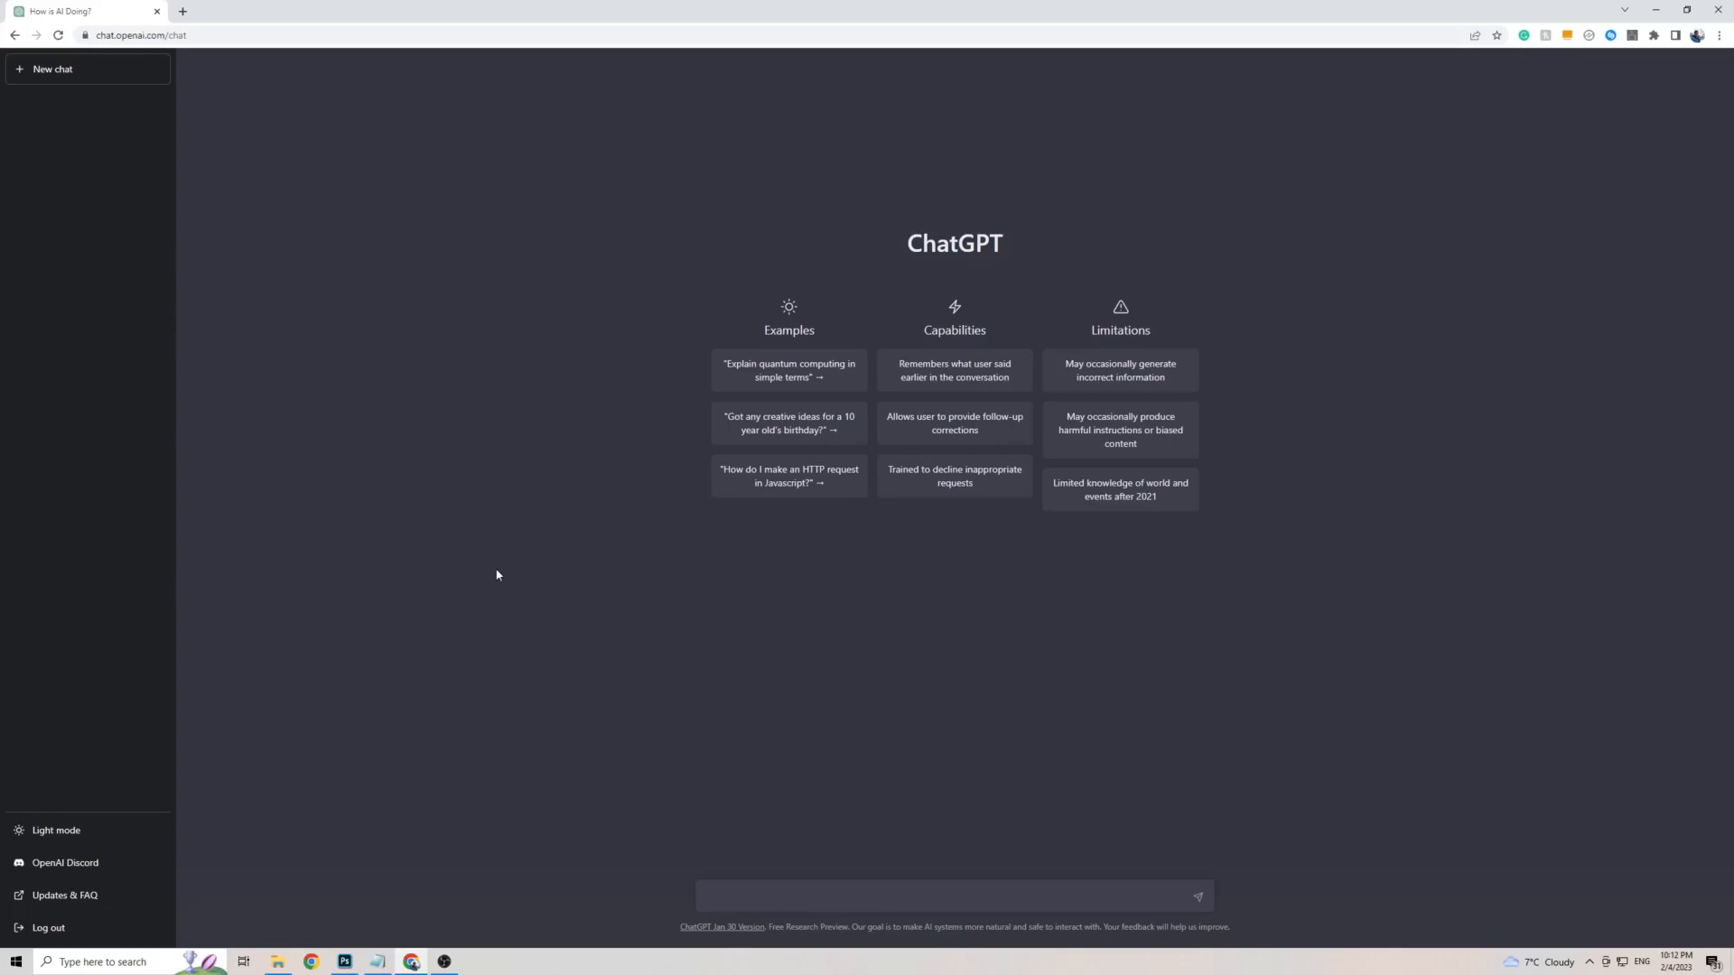
pyautogui.moveTo(197, 194)
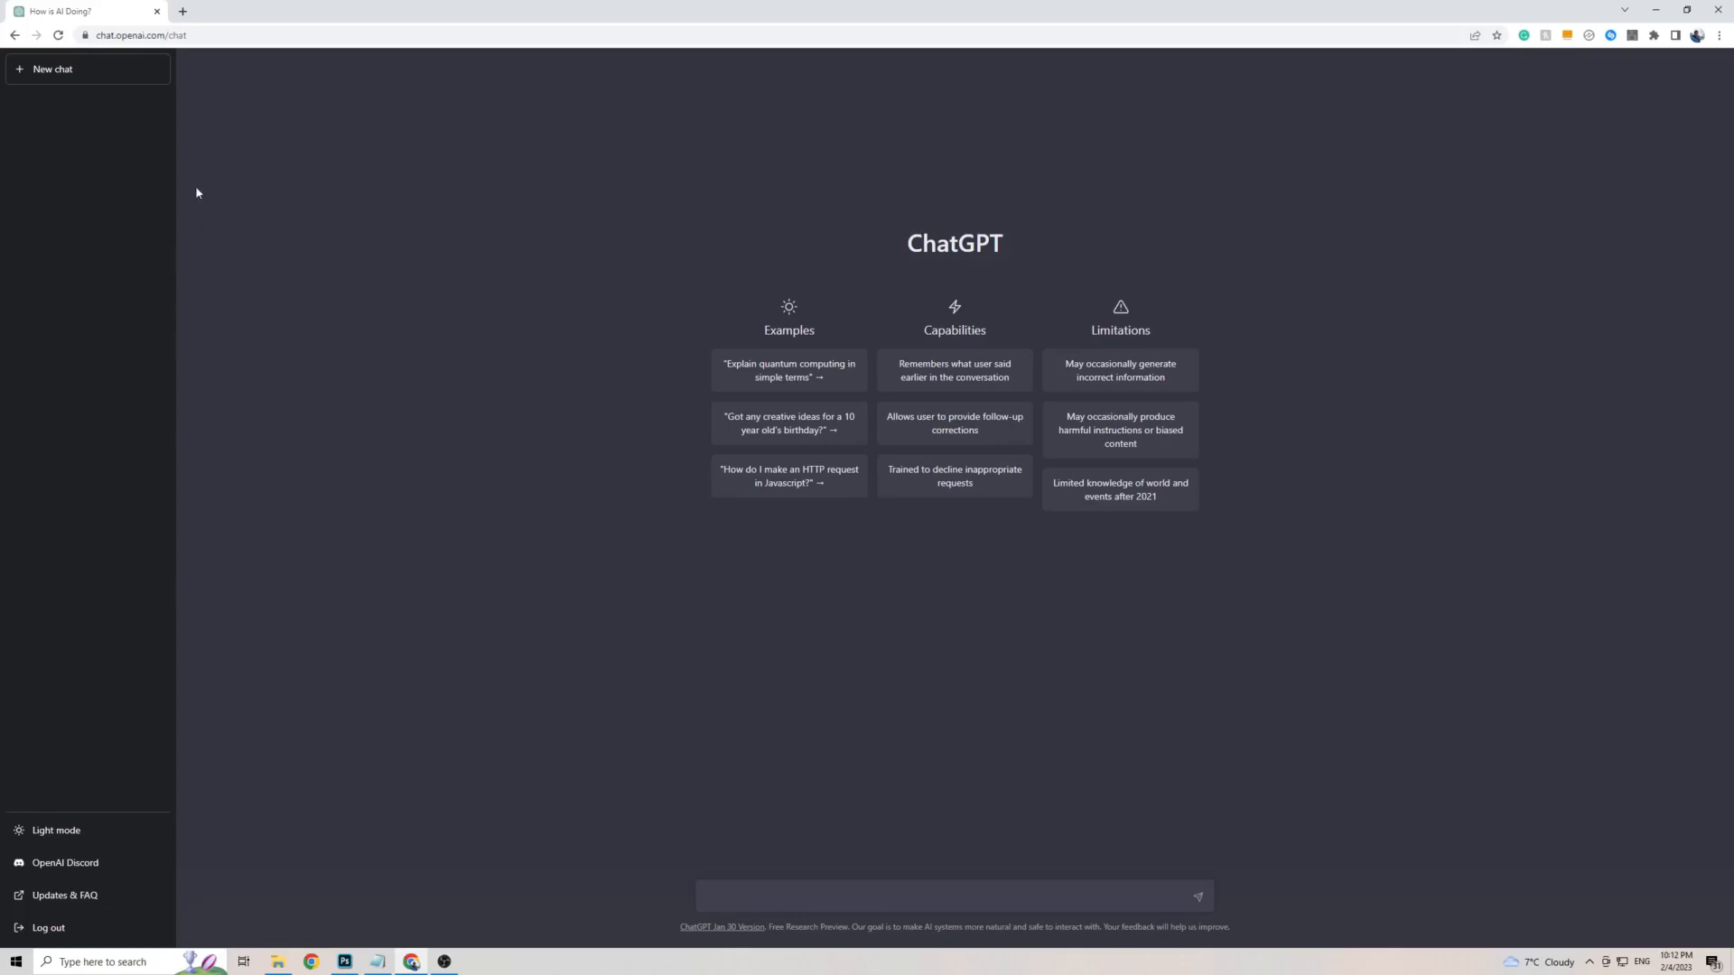
pyautogui.moveTo(432, 670)
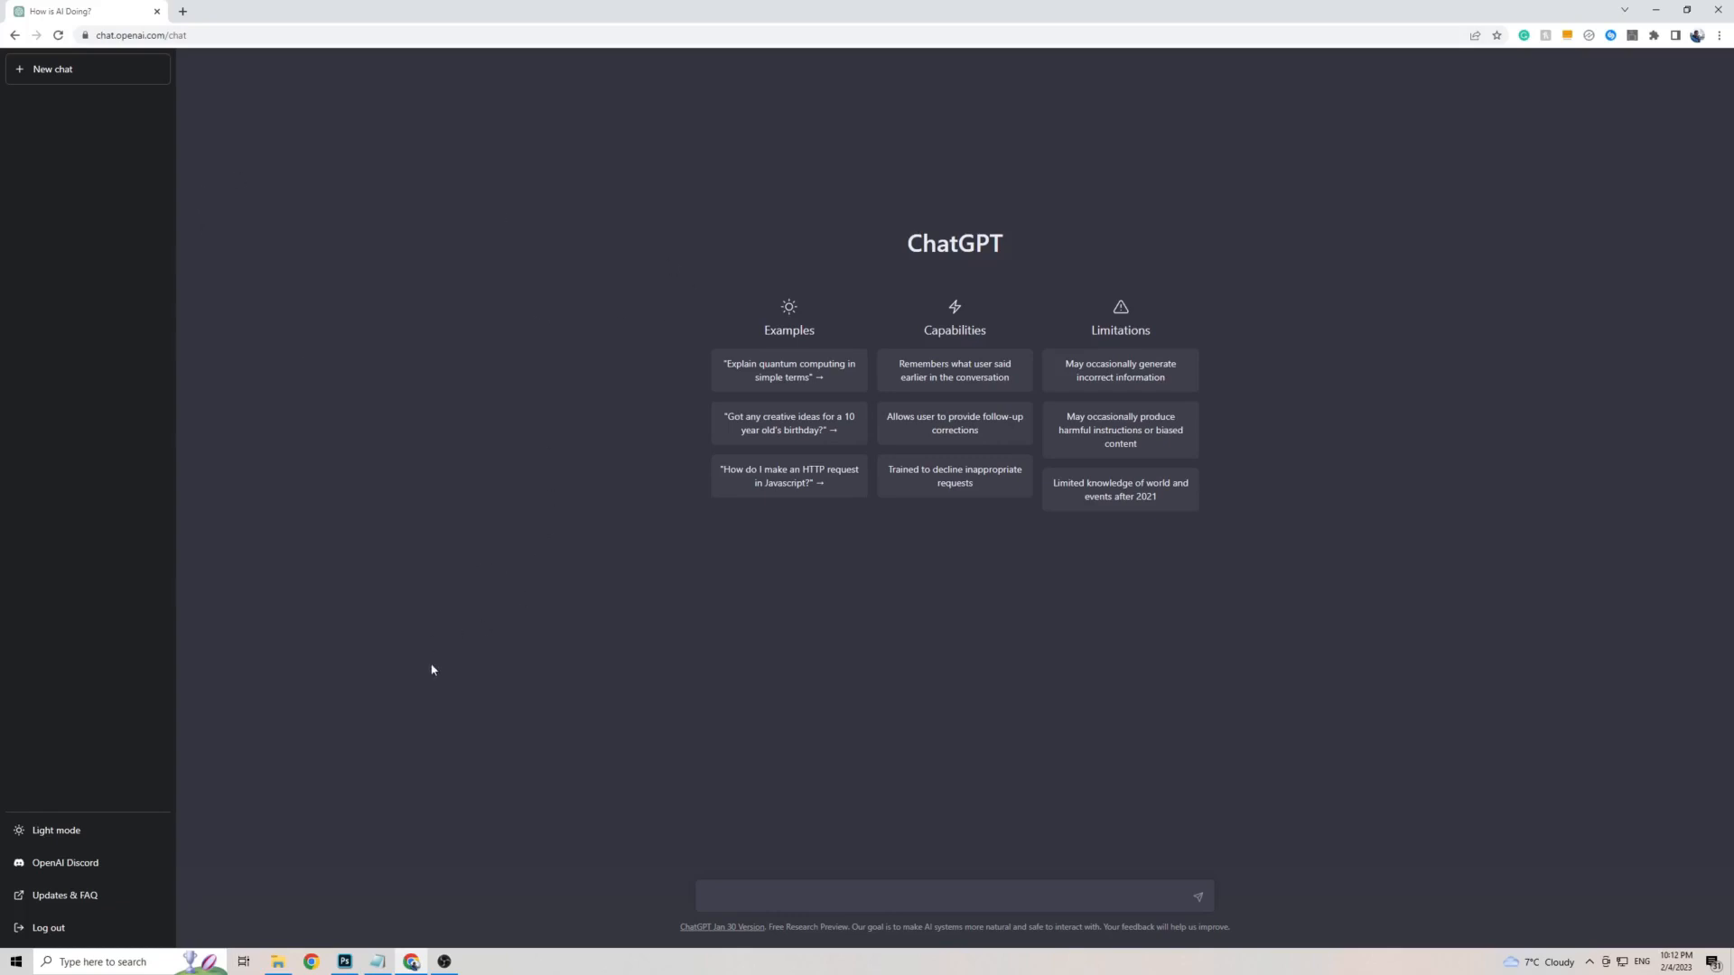
pyautogui.moveTo(449, 612)
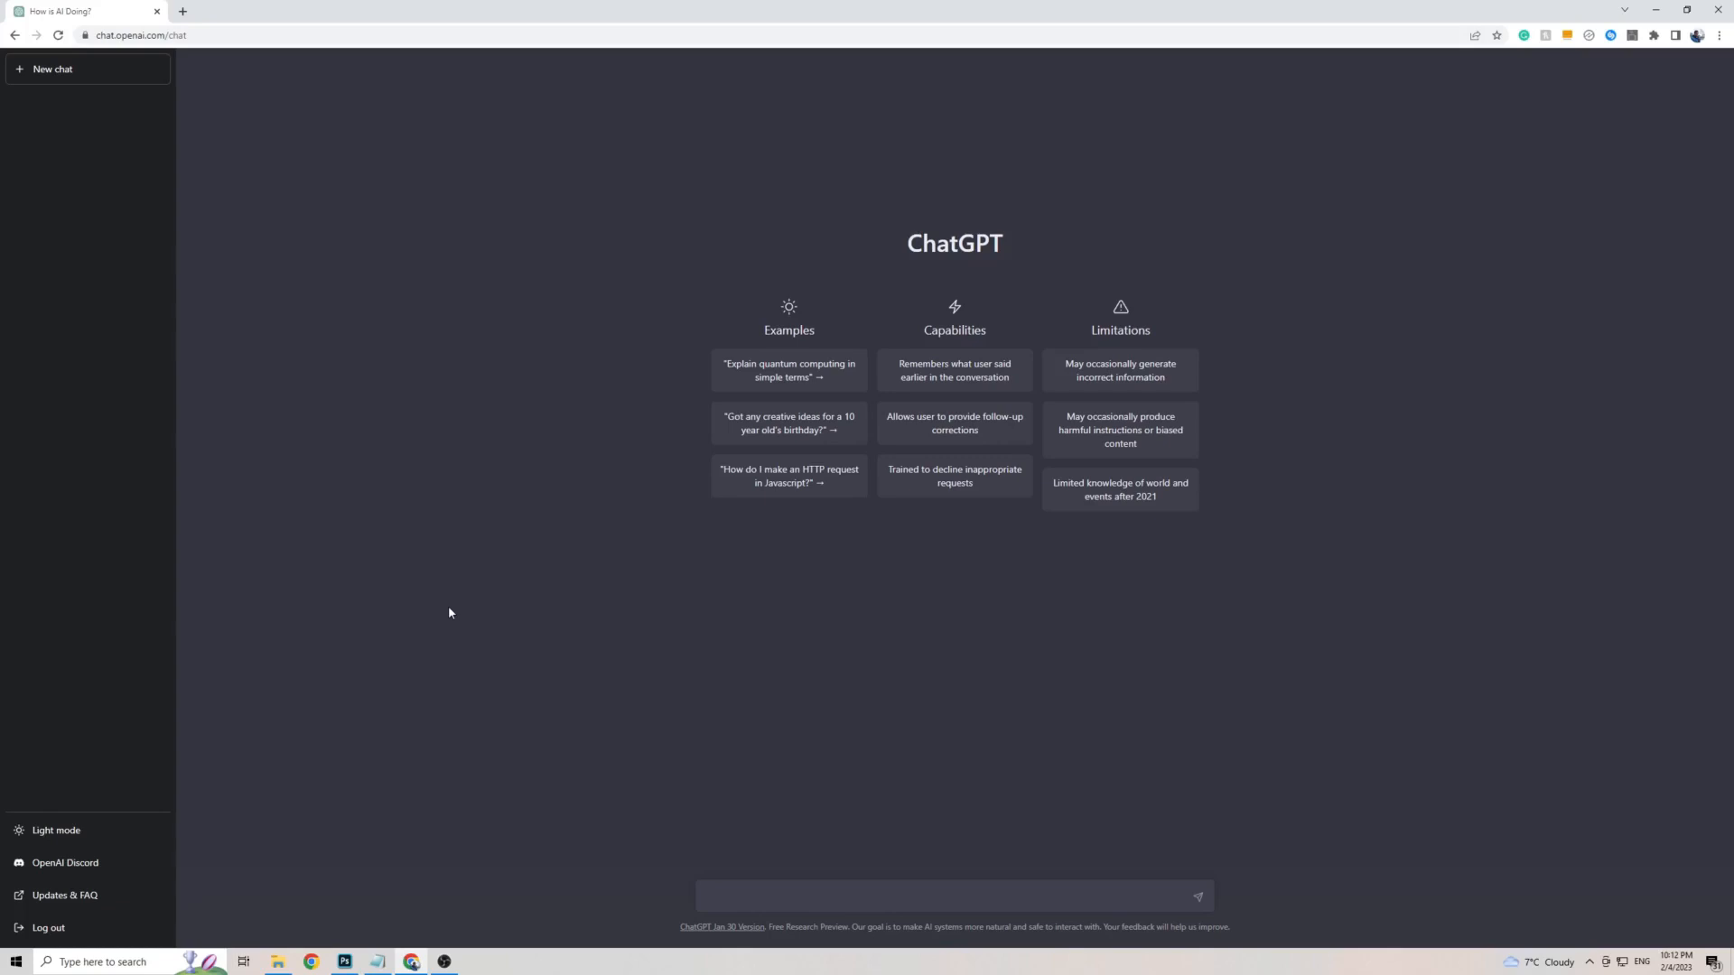
pyautogui.moveTo(417, 193)
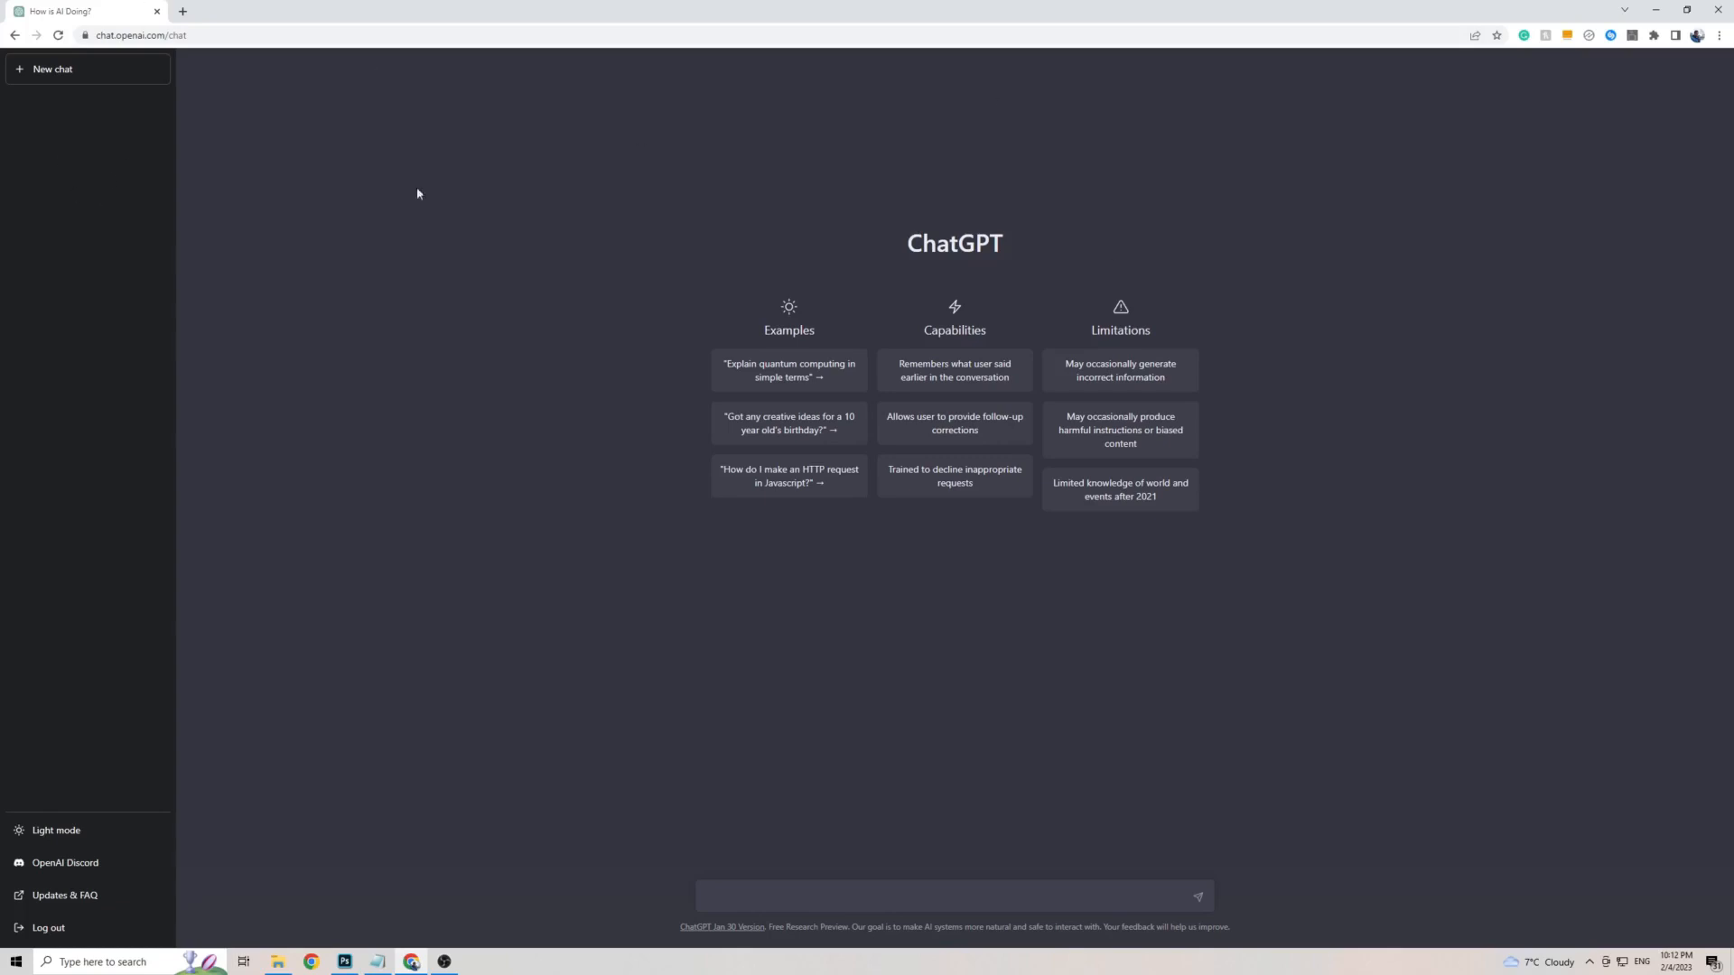
pyautogui.moveTo(1293, 345)
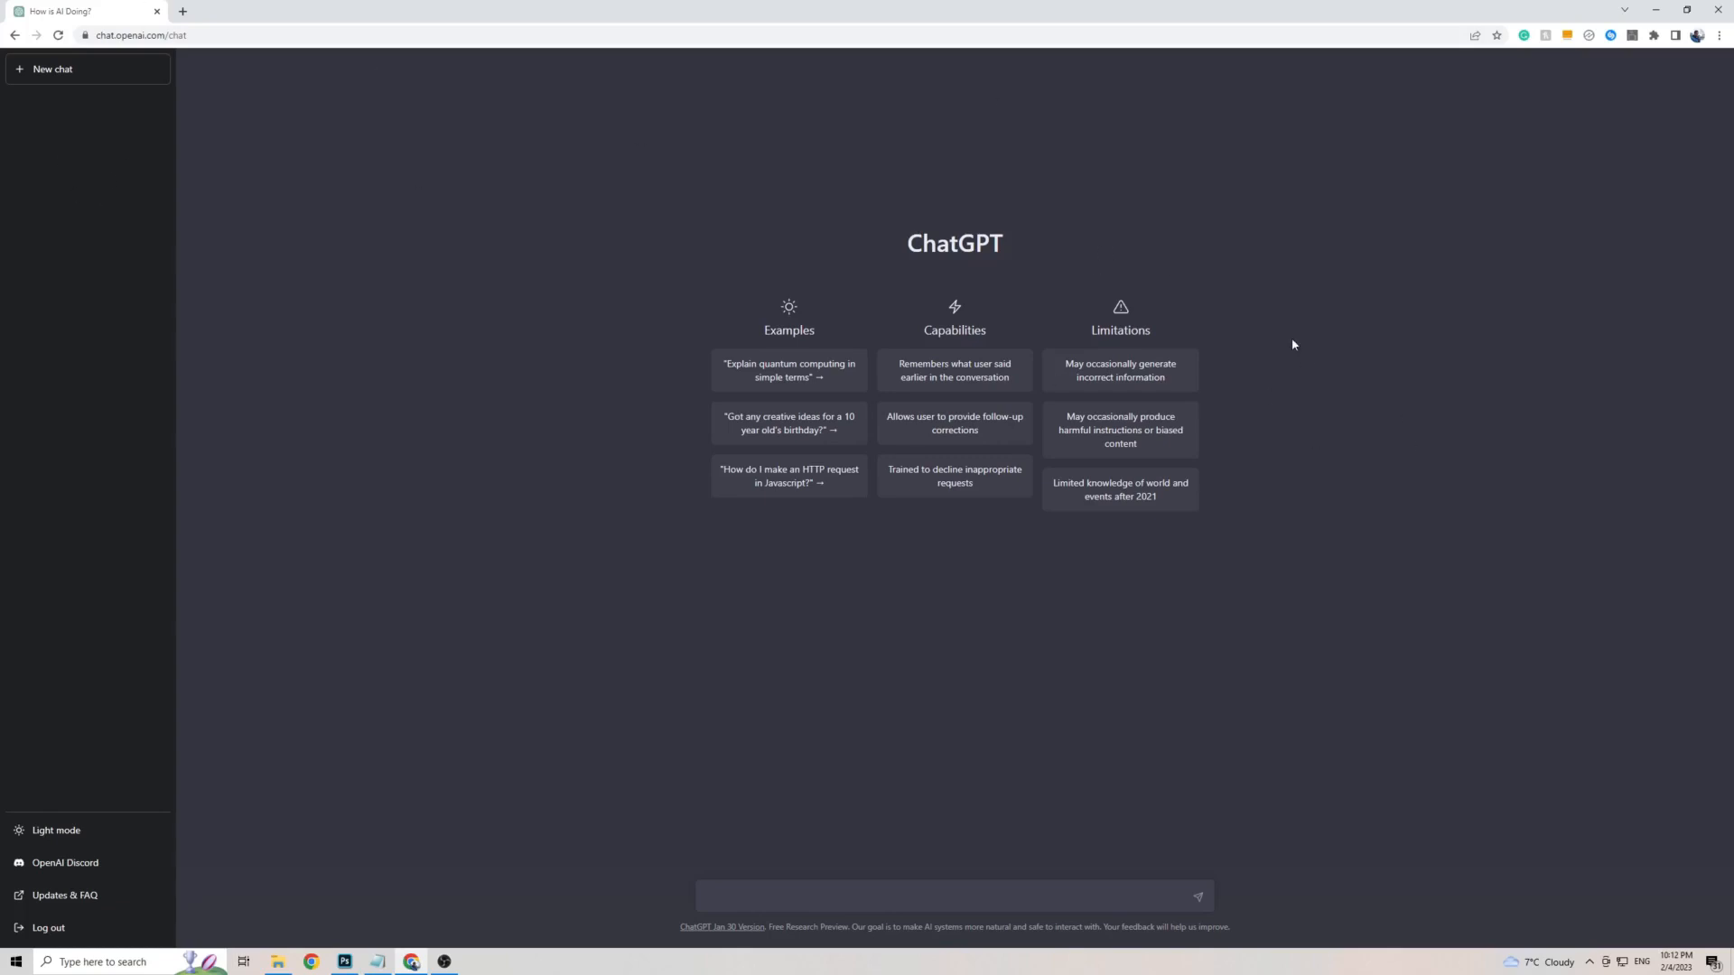
# Step: Reach the 'Choose another language' list from the address-bar Translate prompt, English currently selected
pyautogui.click(1452, 34)
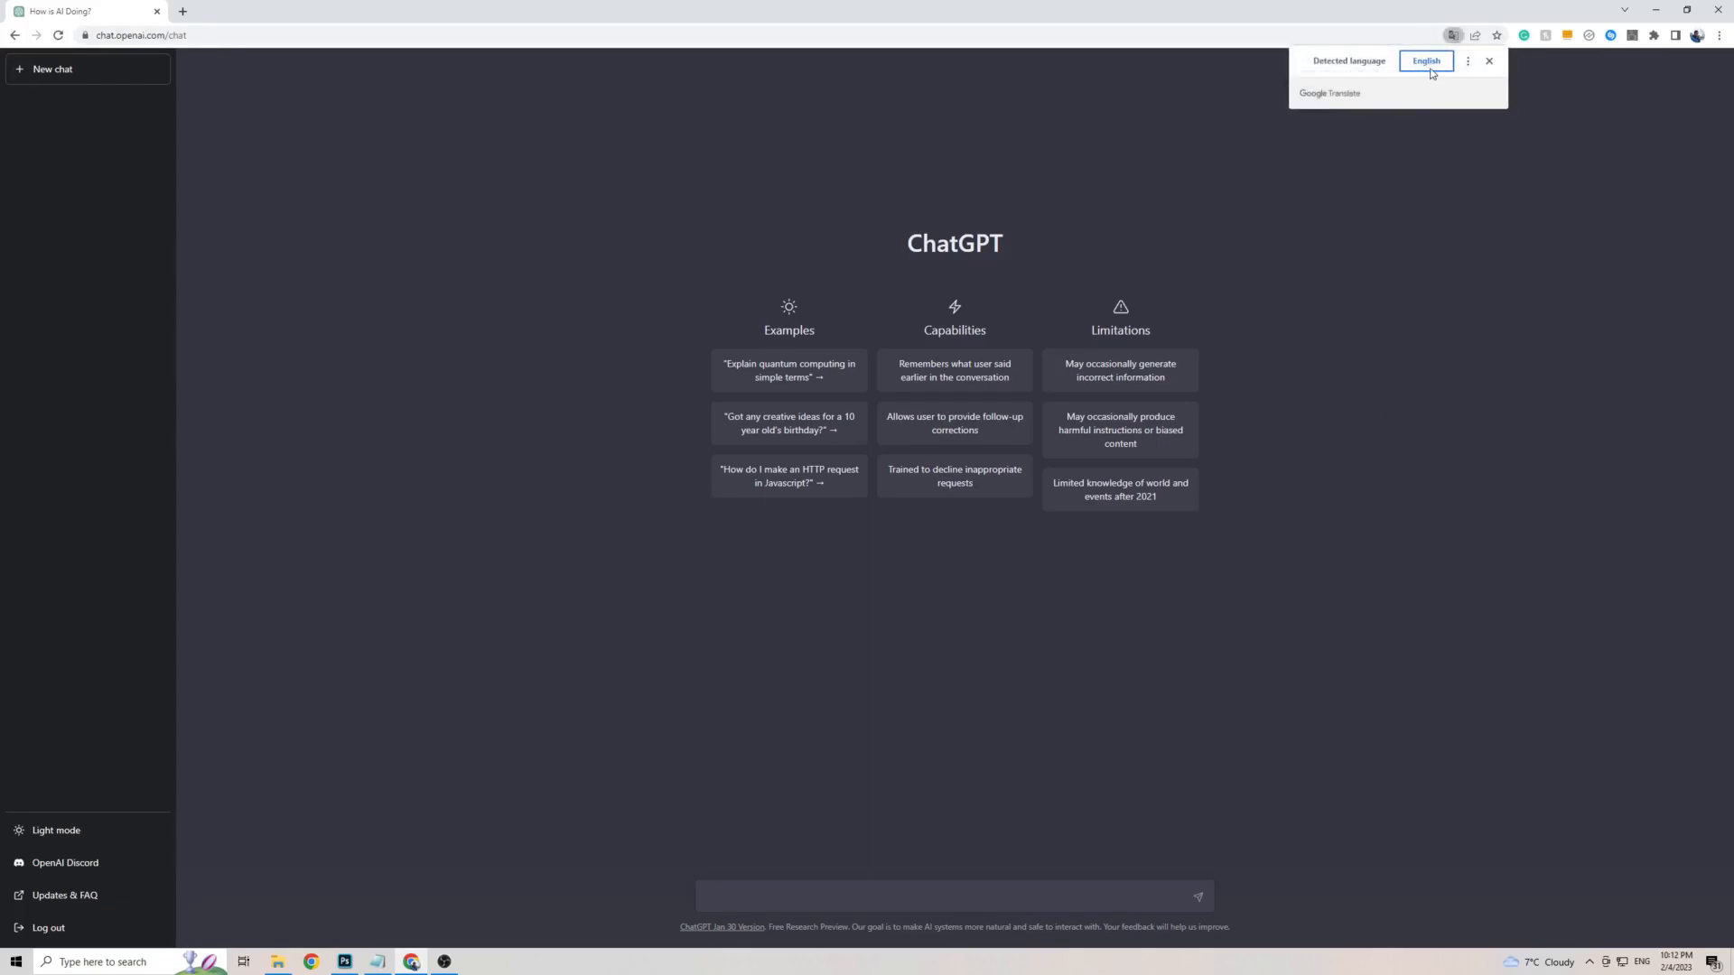
pyautogui.moveTo(1467, 61)
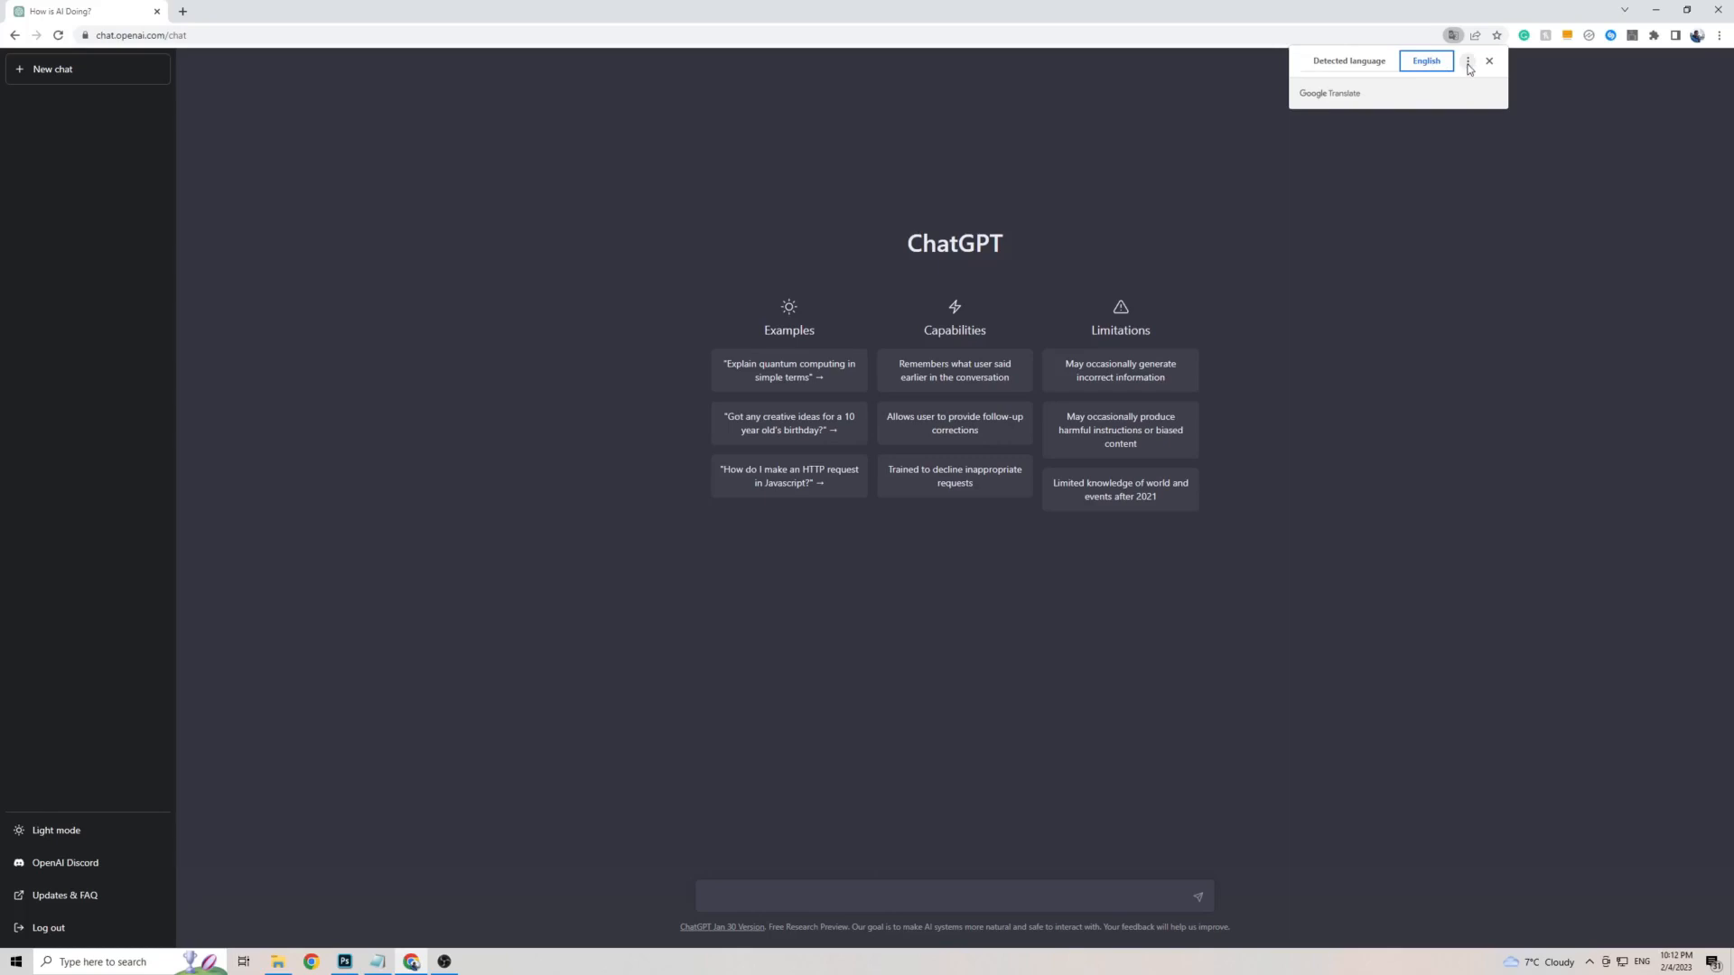
pyautogui.click(1467, 62)
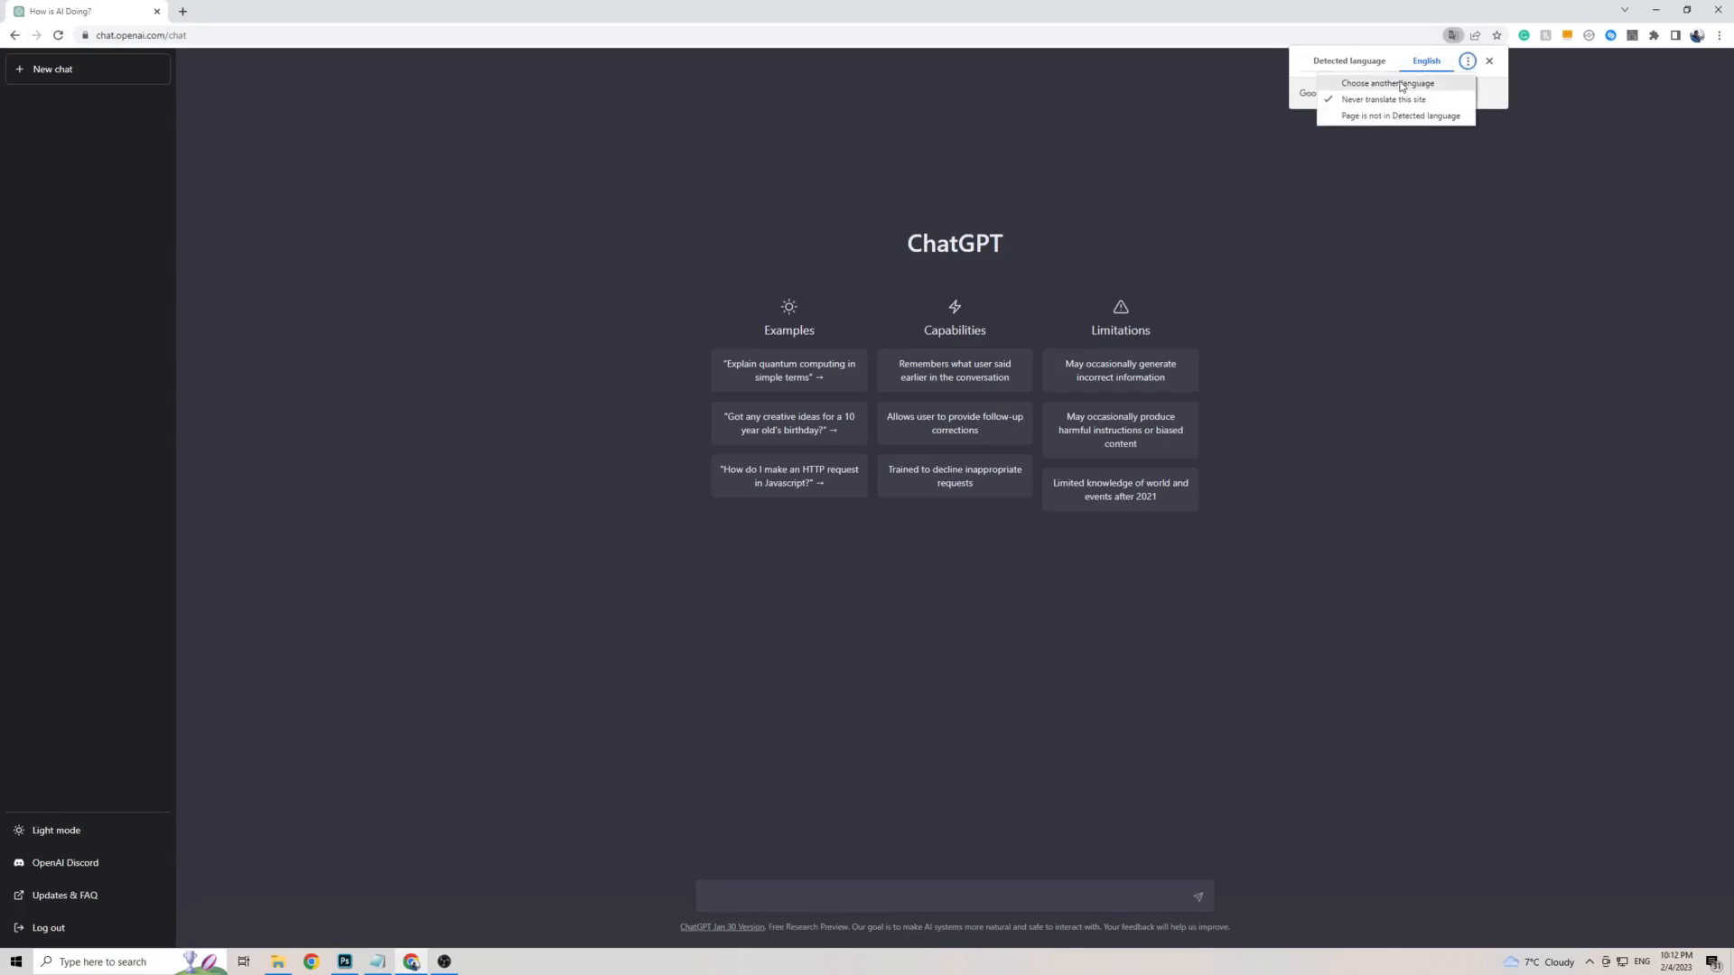
pyautogui.click(1387, 83)
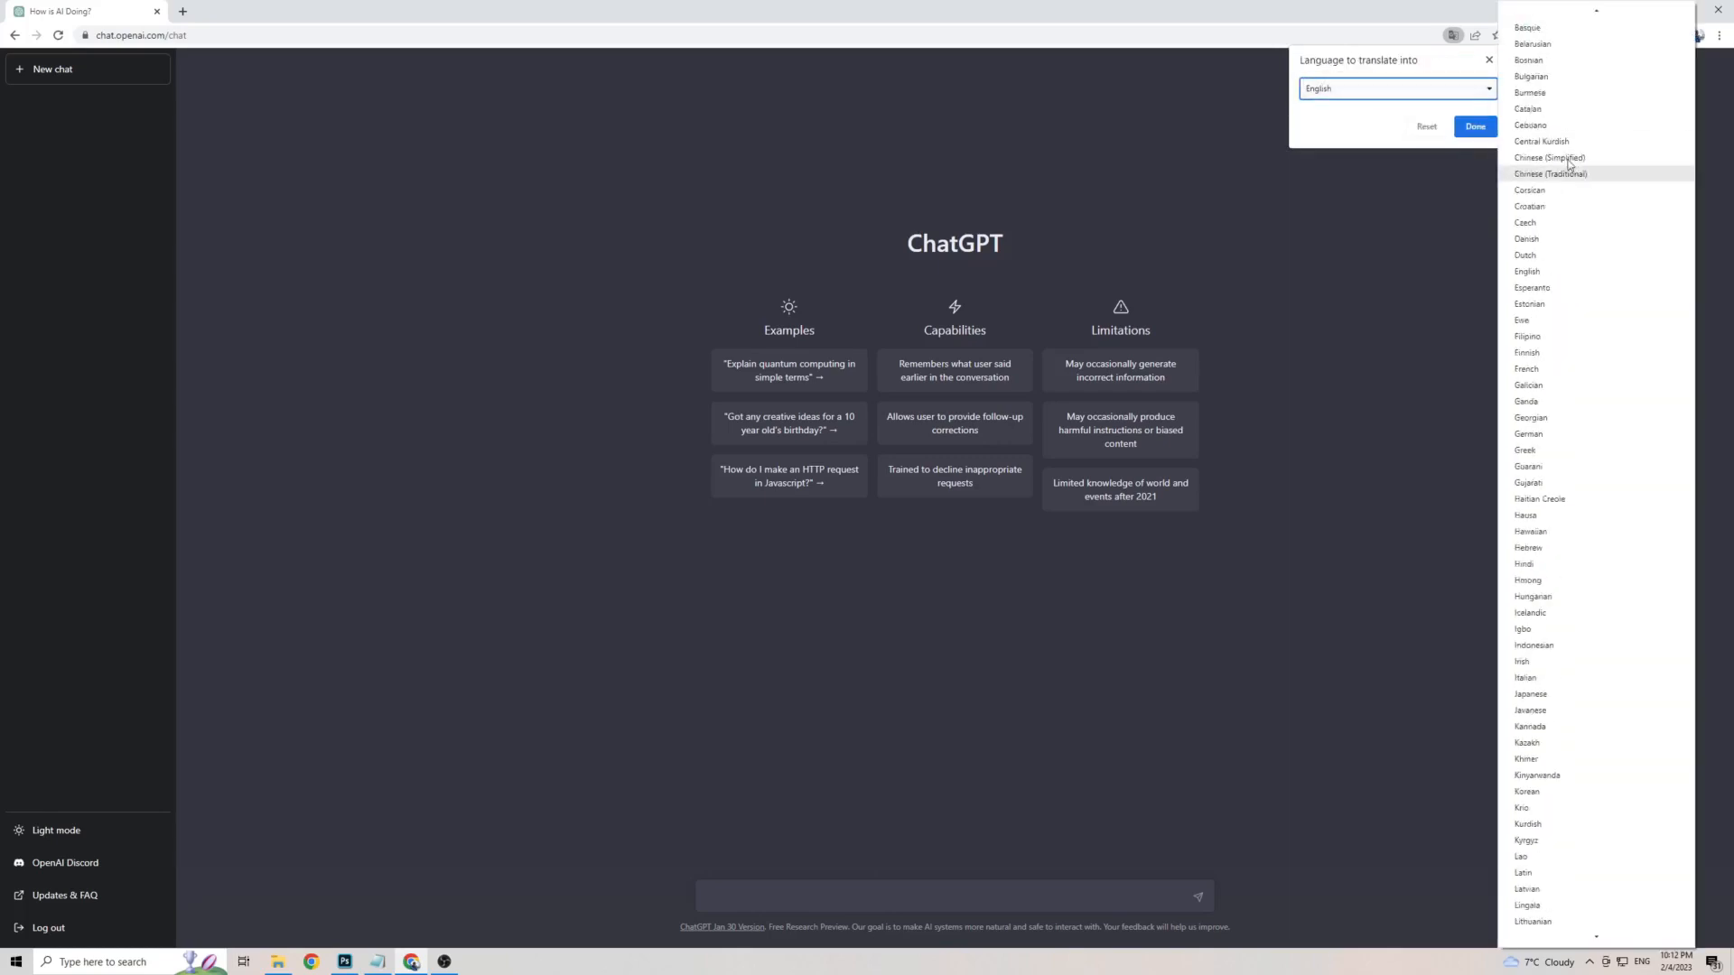
# Step: Pick Uzbek as the target language and translate the ChatGPT page
pyautogui.scroll(-3)
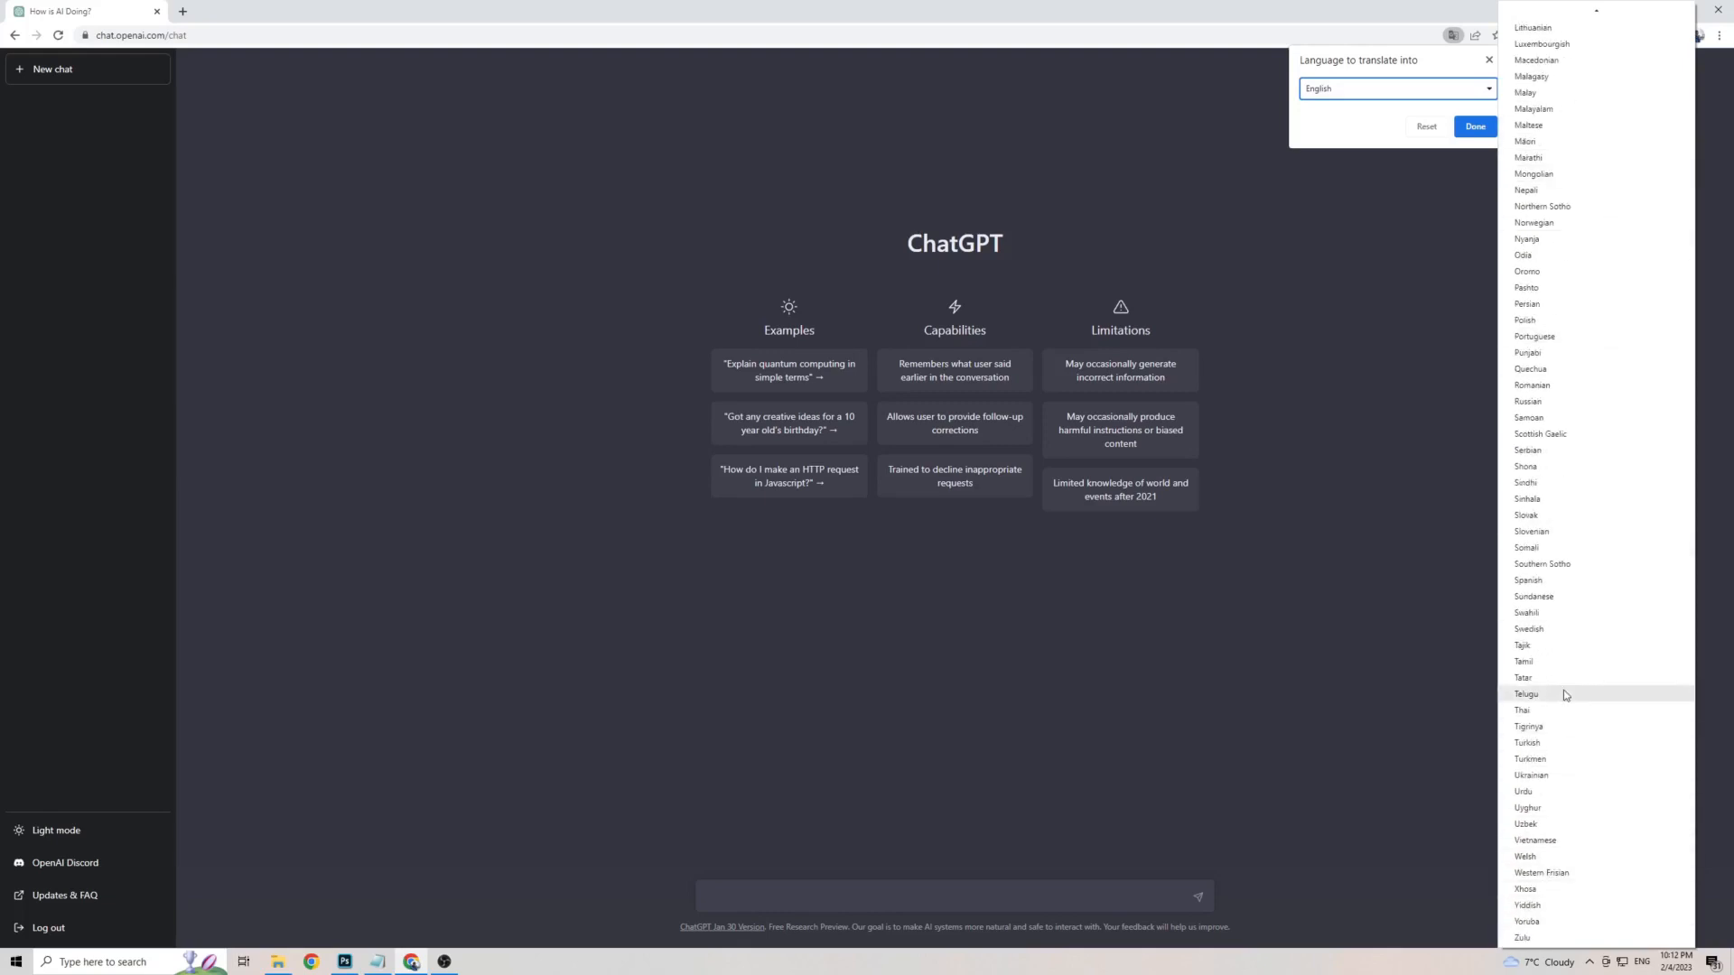
pyautogui.click(1526, 824)
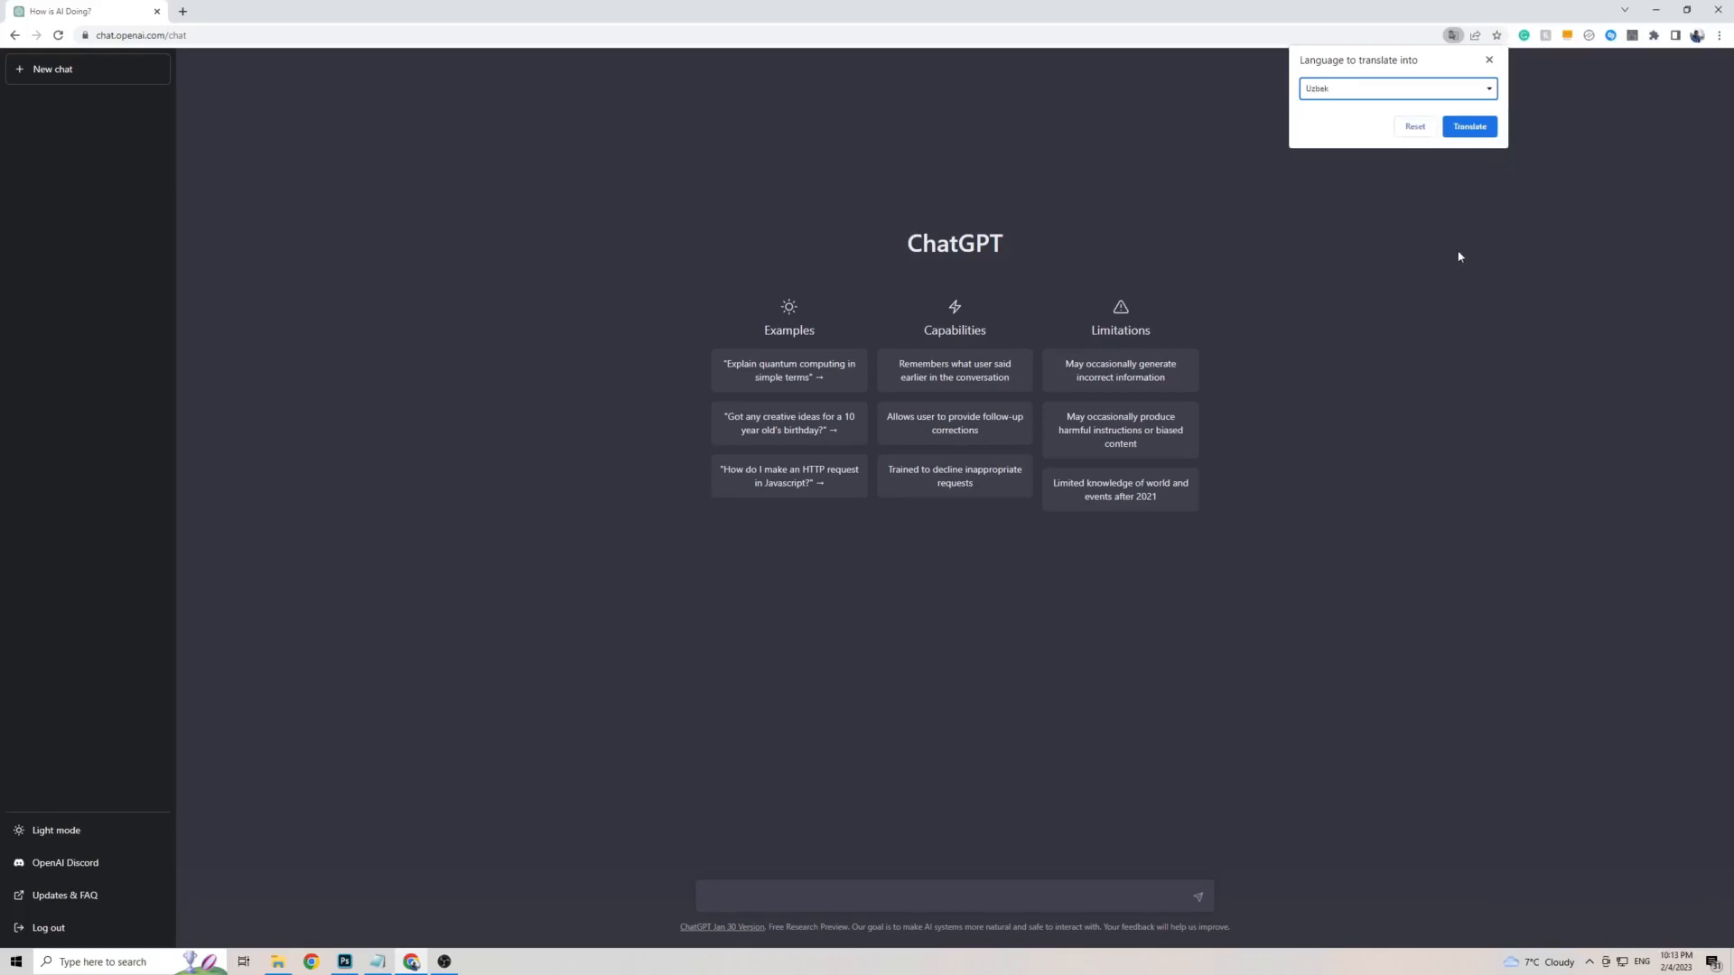
pyautogui.click(1468, 126)
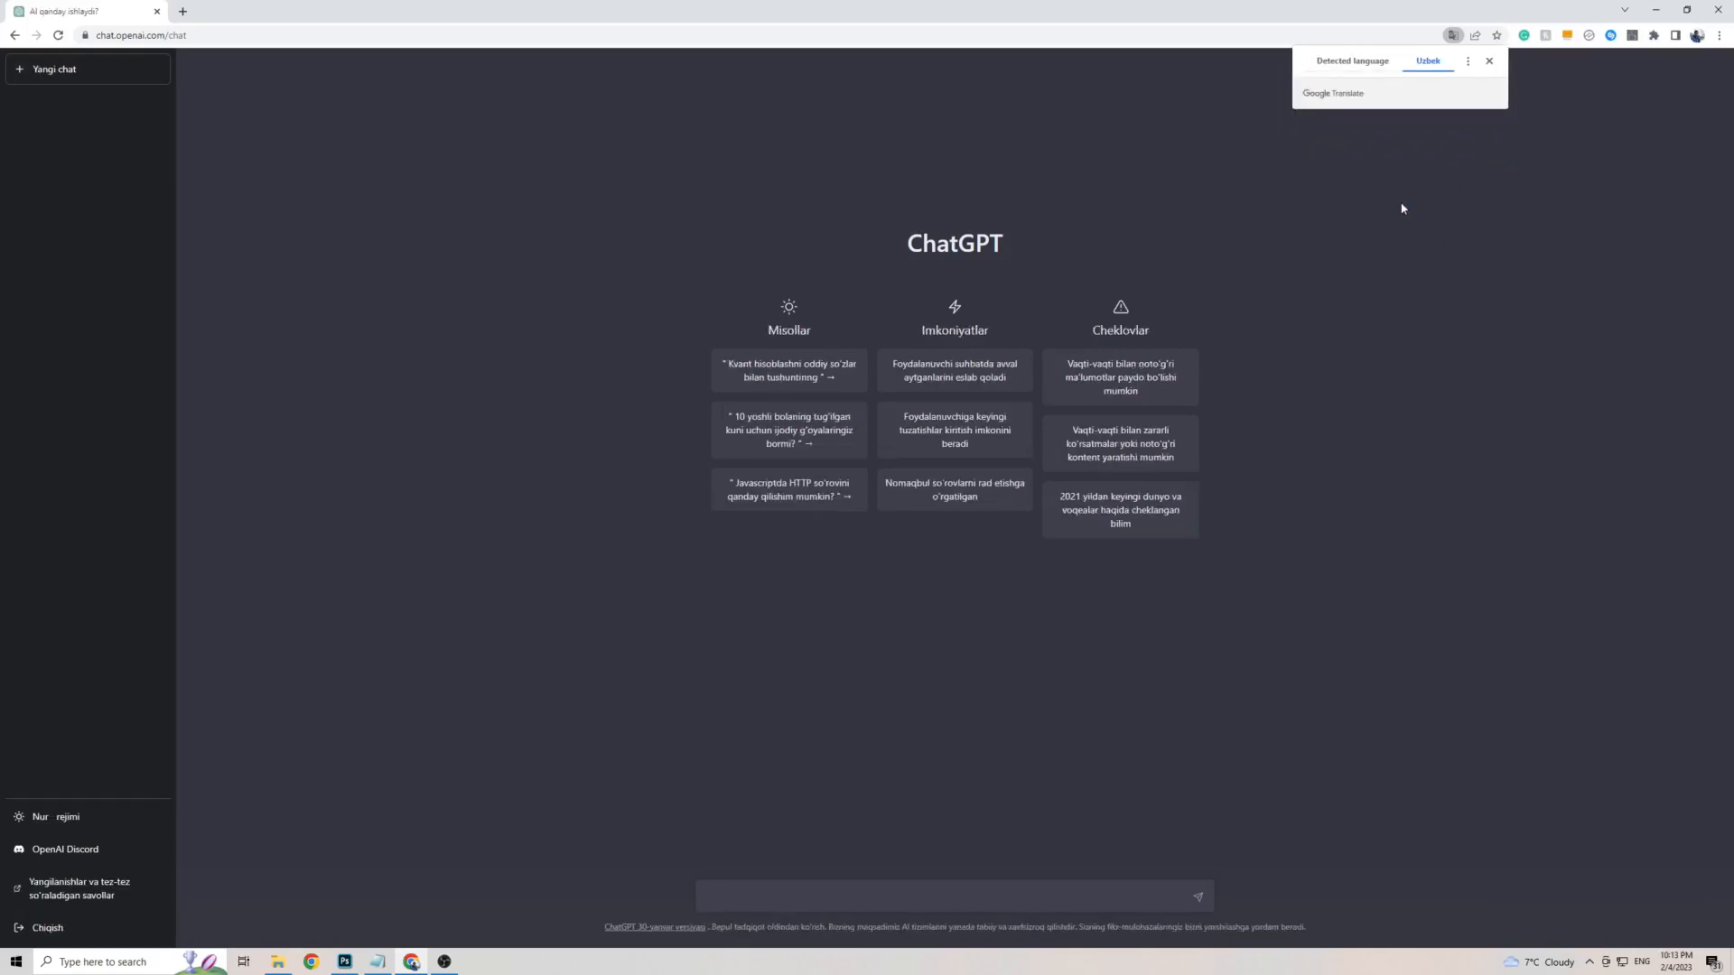
# Step: Dismiss the Google Translate bubble so the Uzbek-translated start page stands alone
pyautogui.click(1490, 61)
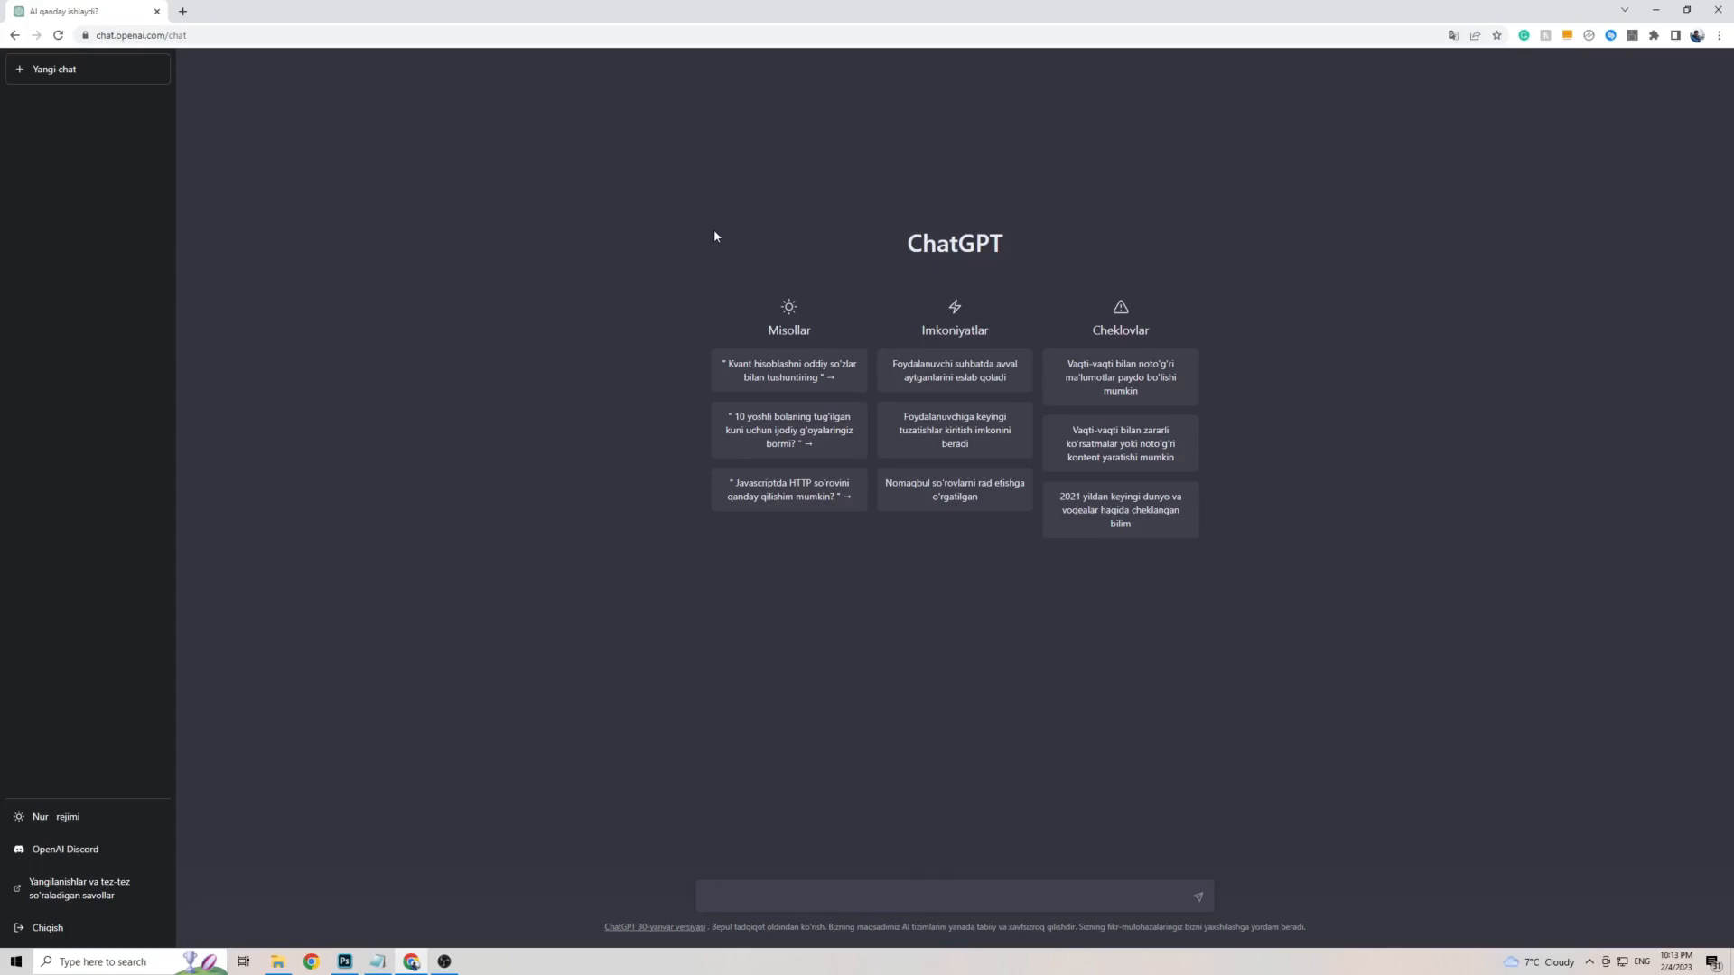
pyautogui.moveTo(957, 813)
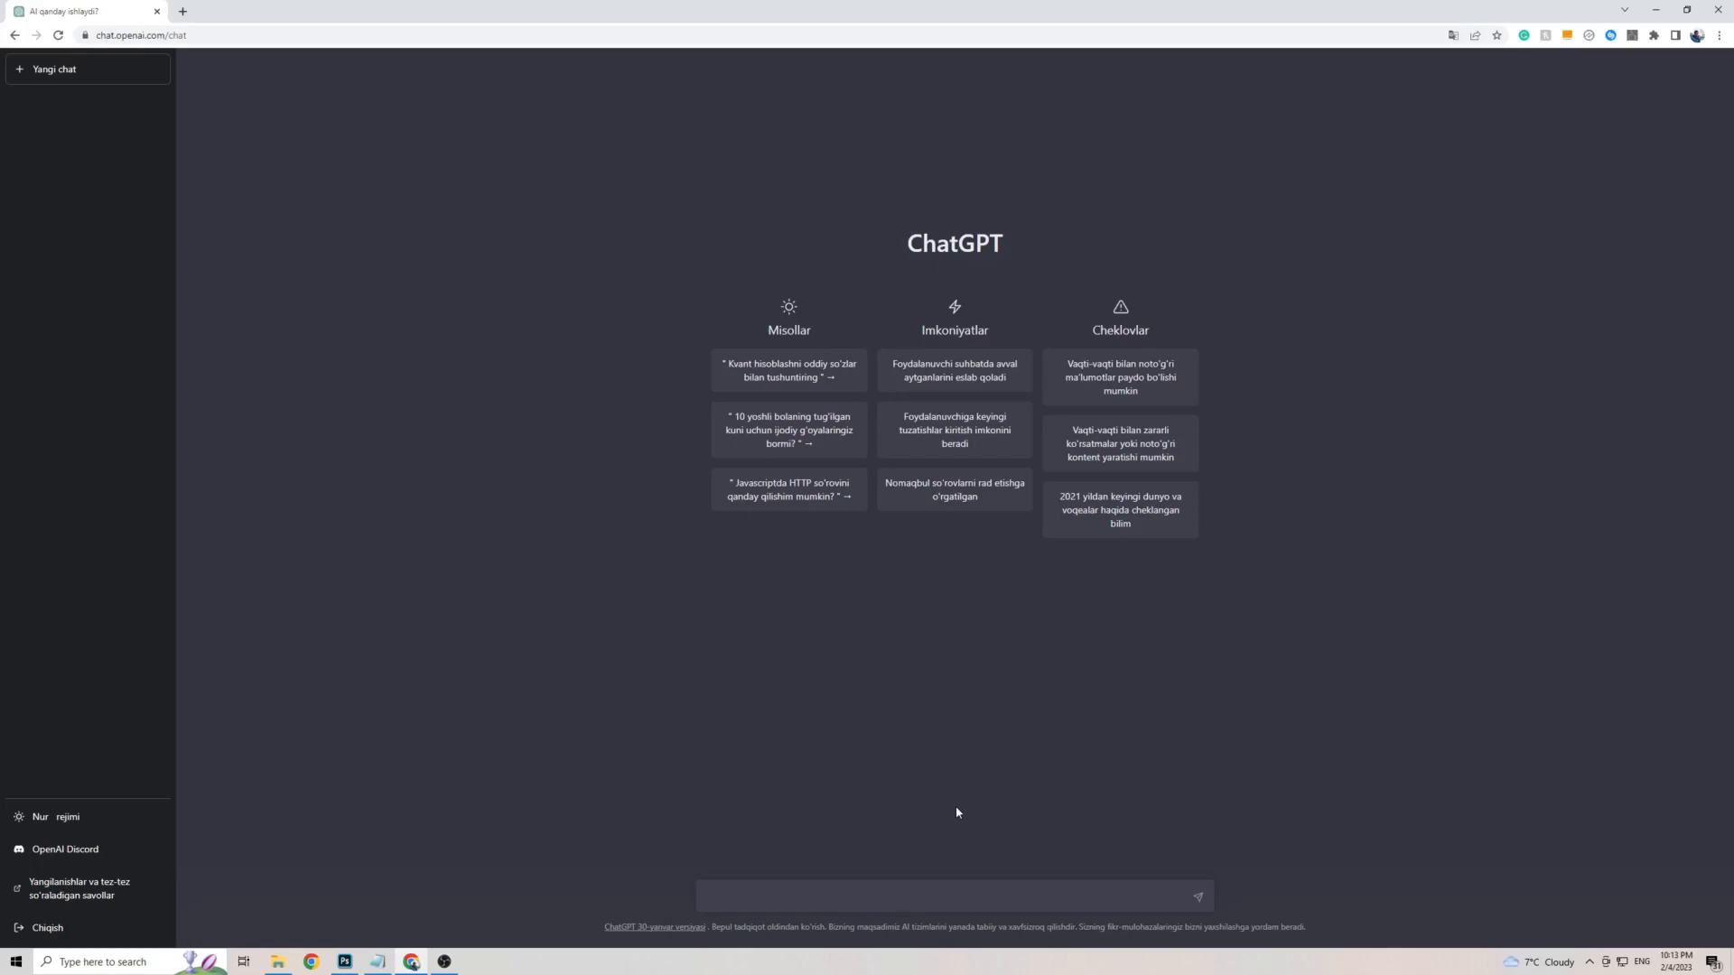
# Step: Send the message 'Qalaysiz' to ChatGPT, which answers with an Uzbek error reply
pyautogui.click(952, 896)
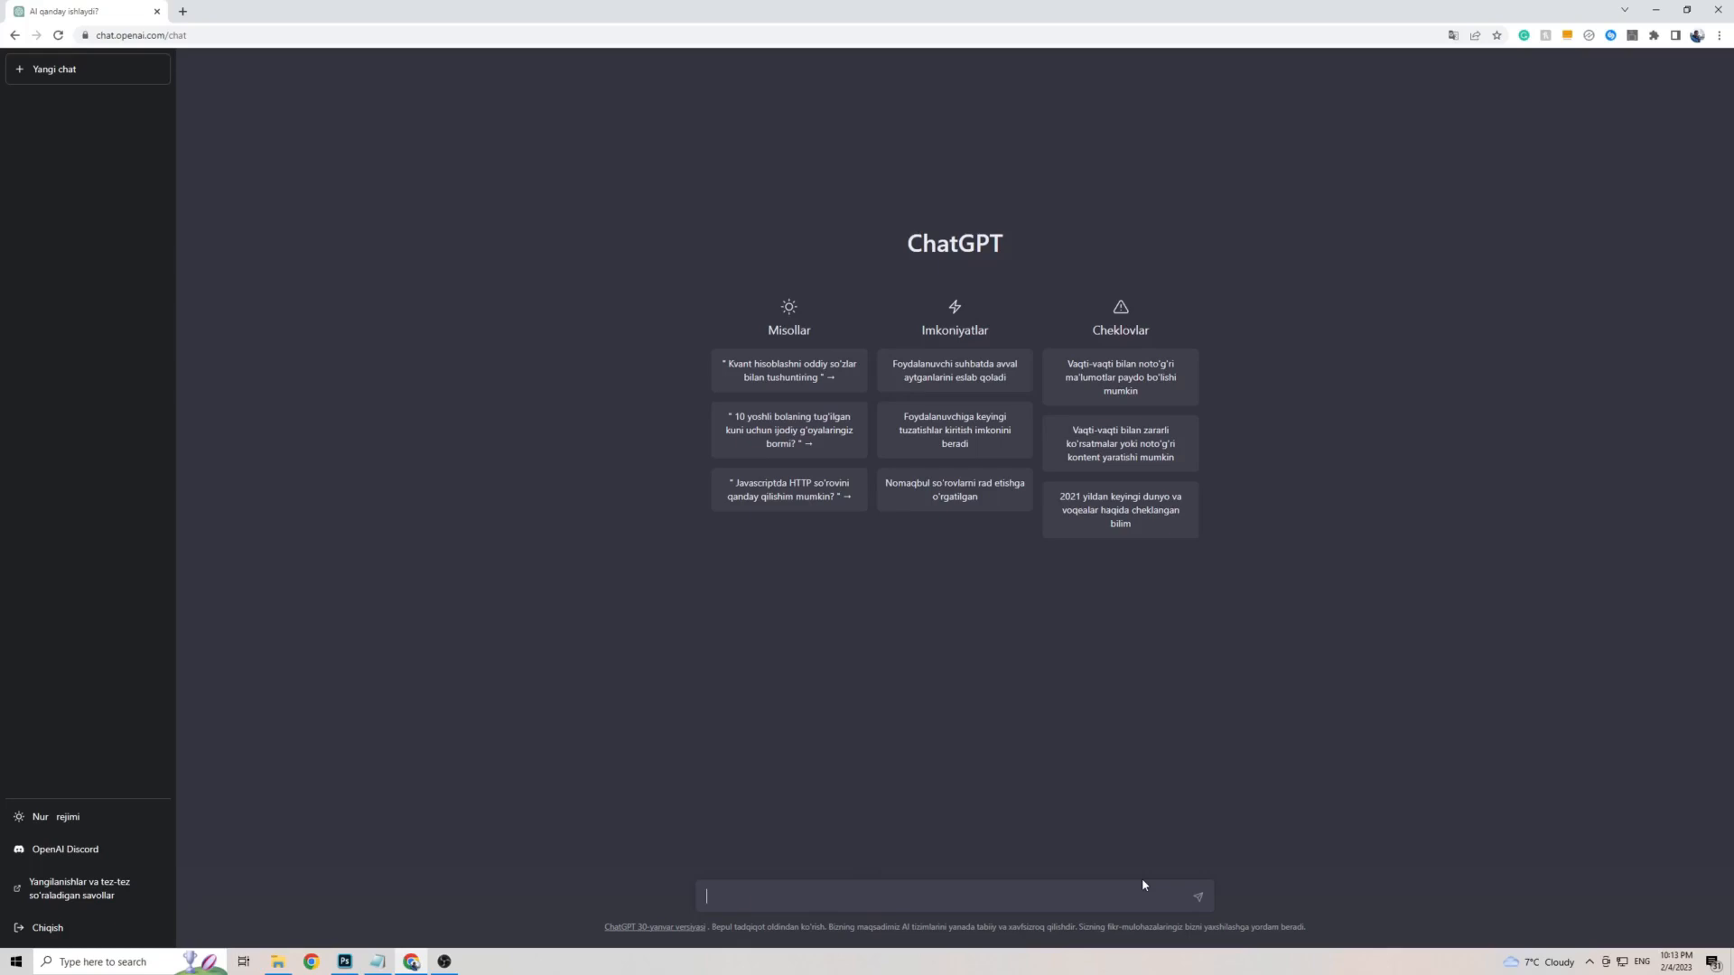
pyautogui.write('Qalaysiz')
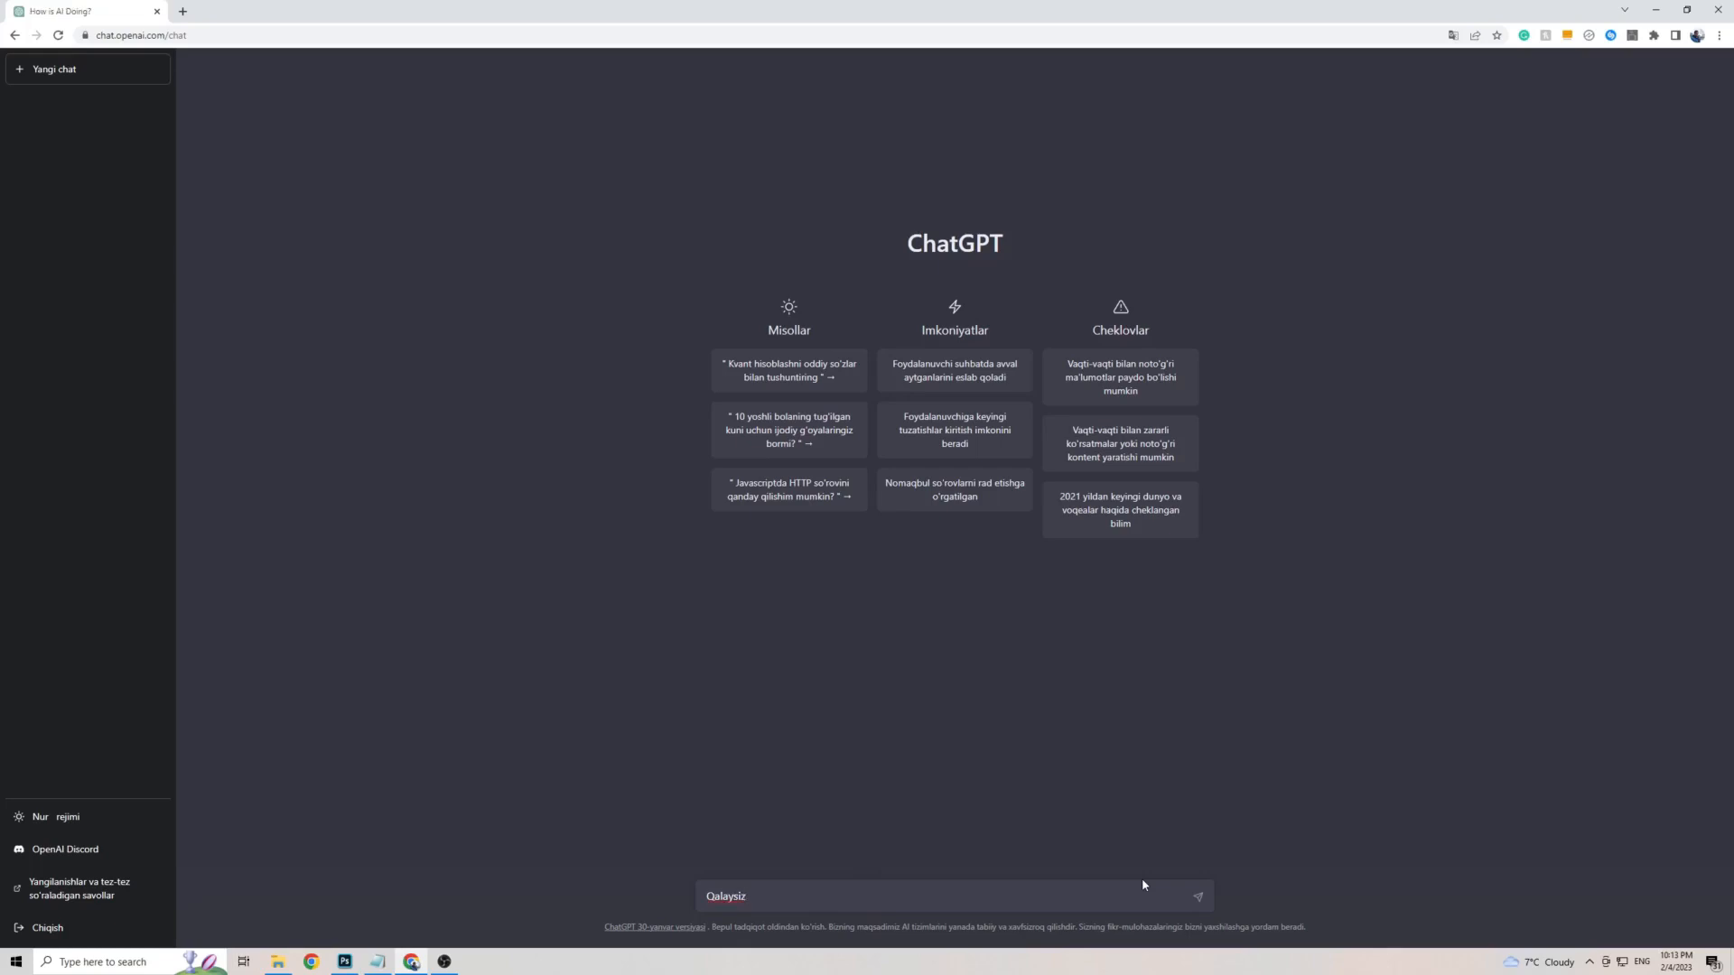
pyautogui.click(1196, 895)
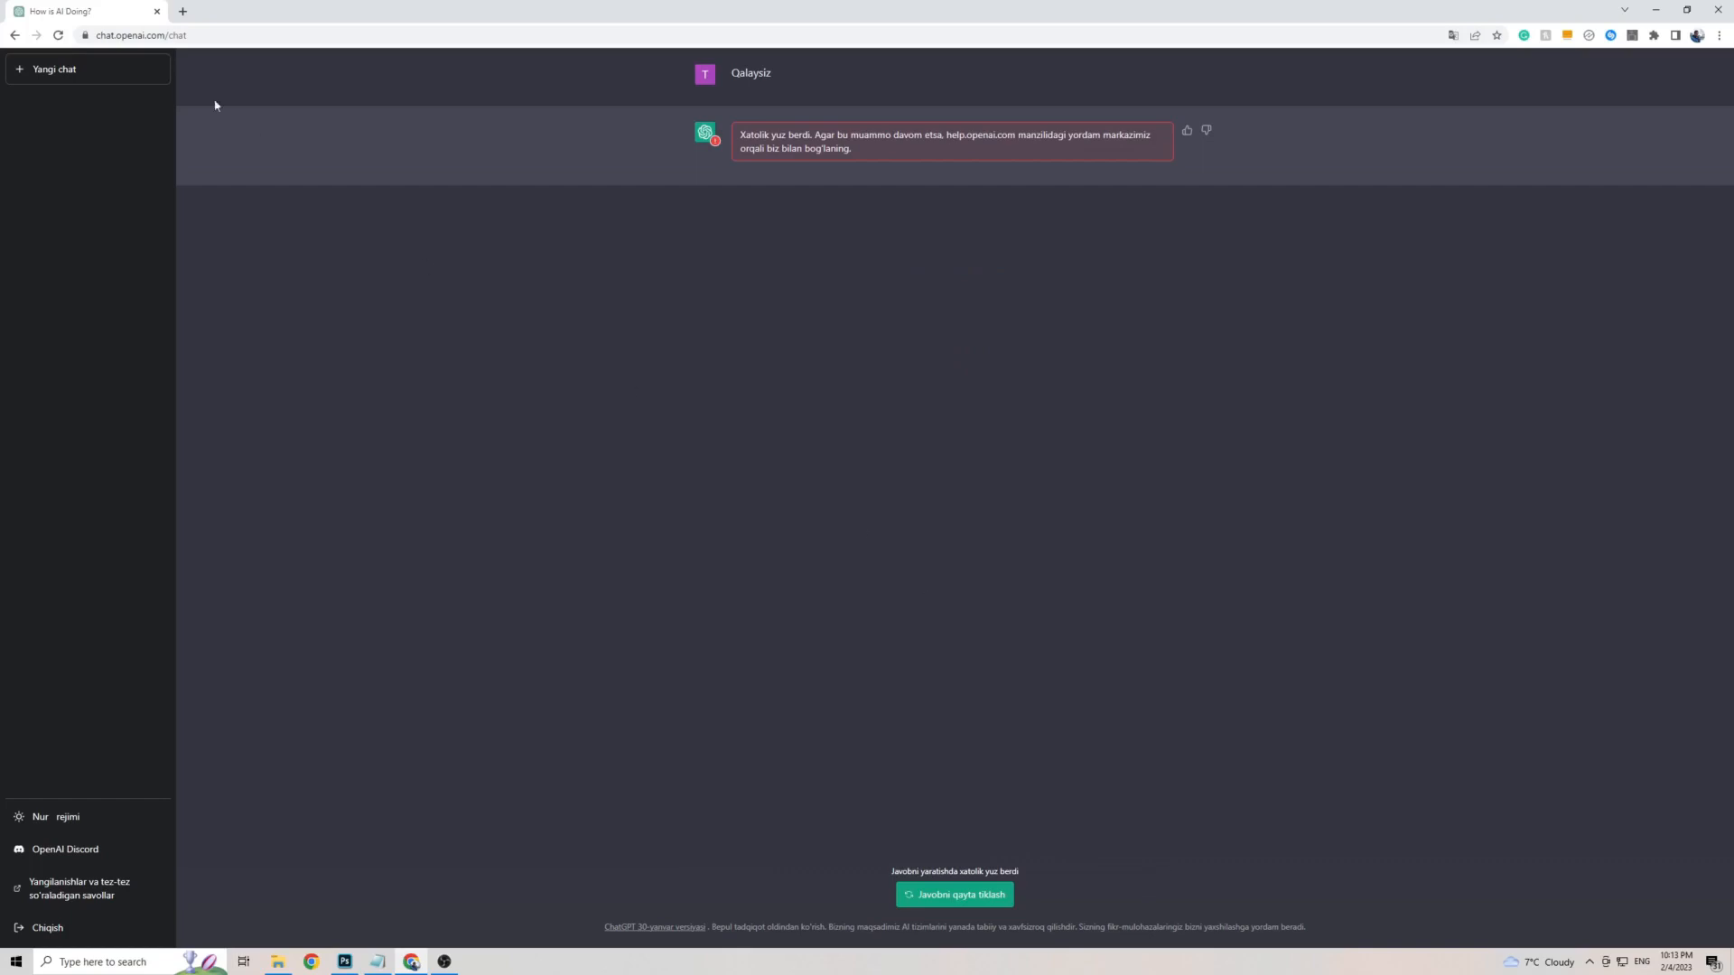